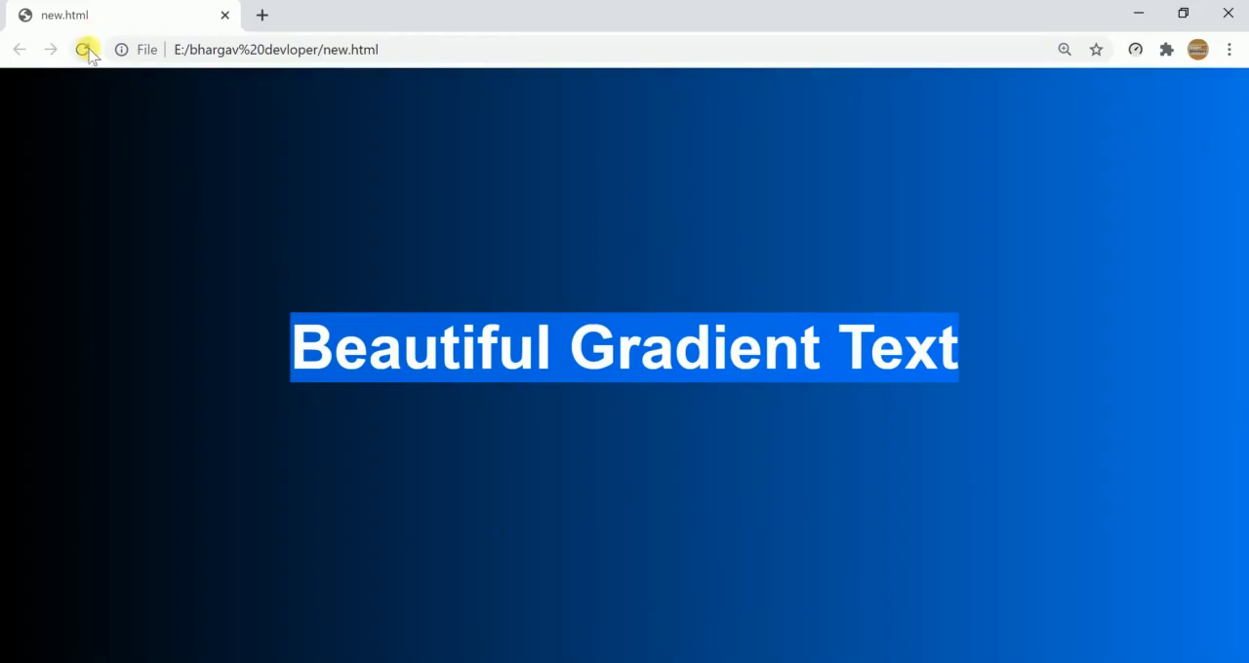
Preview the finished gradient page, then paste 'Beautiful Gradient Text' into the empty h2
left_click(82, 50)
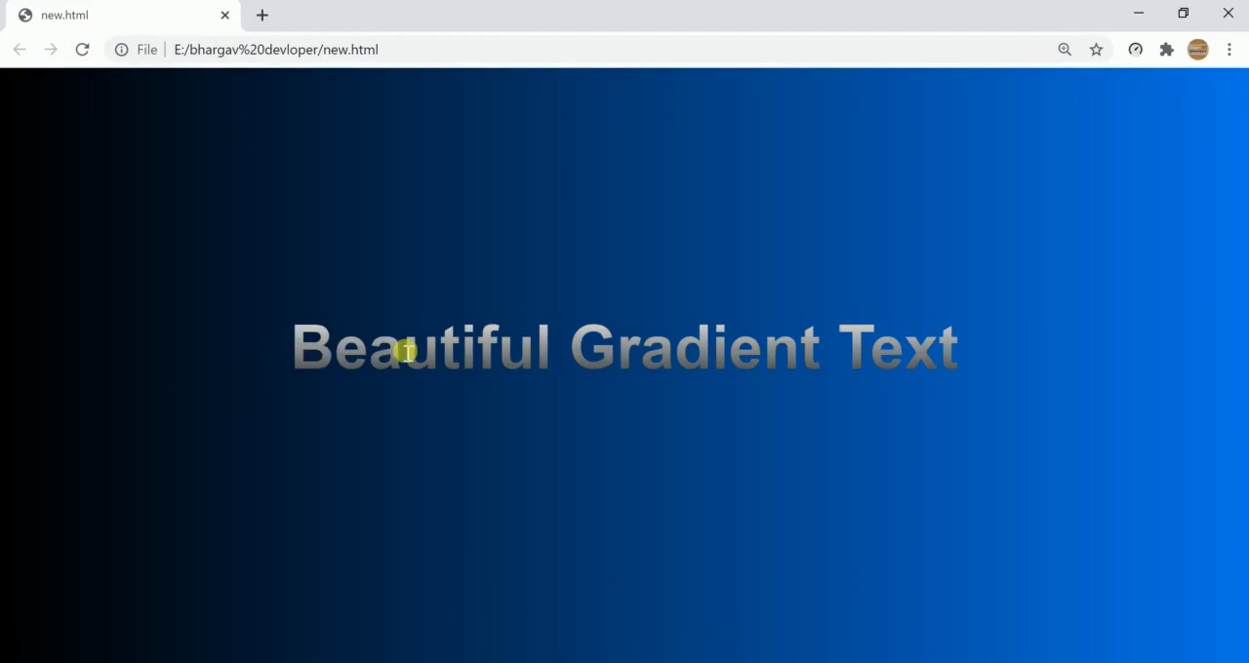
left_click_drag(405, 351, 944, 383)
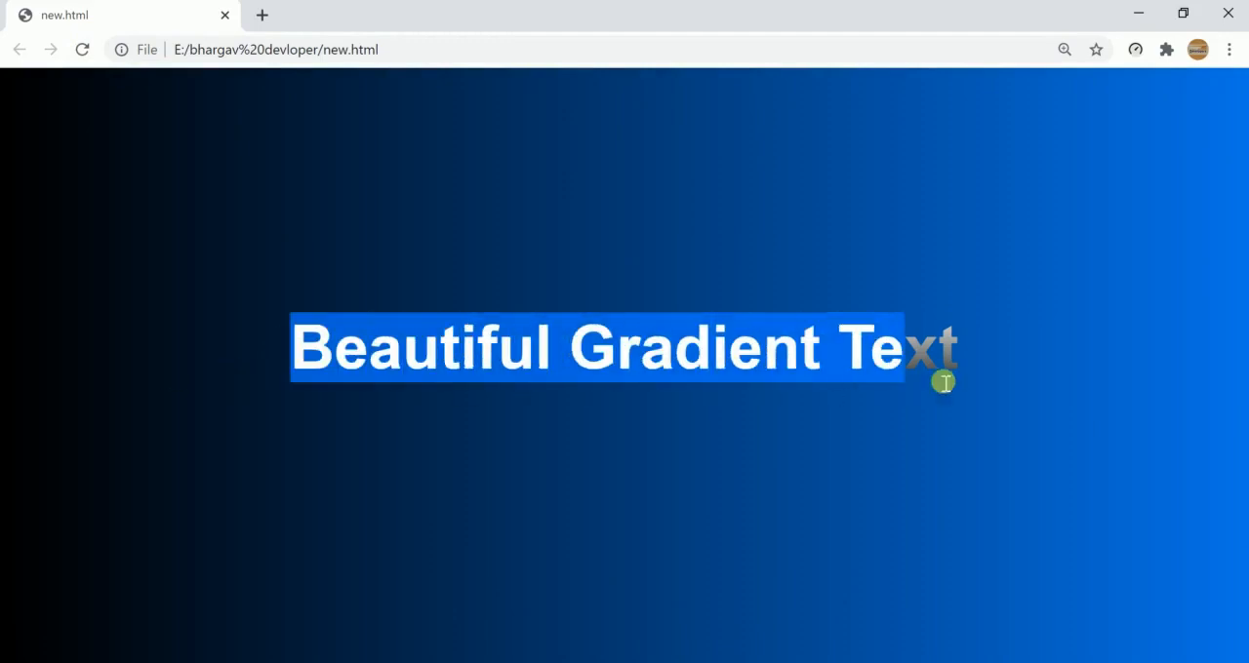
left_click(82, 50)
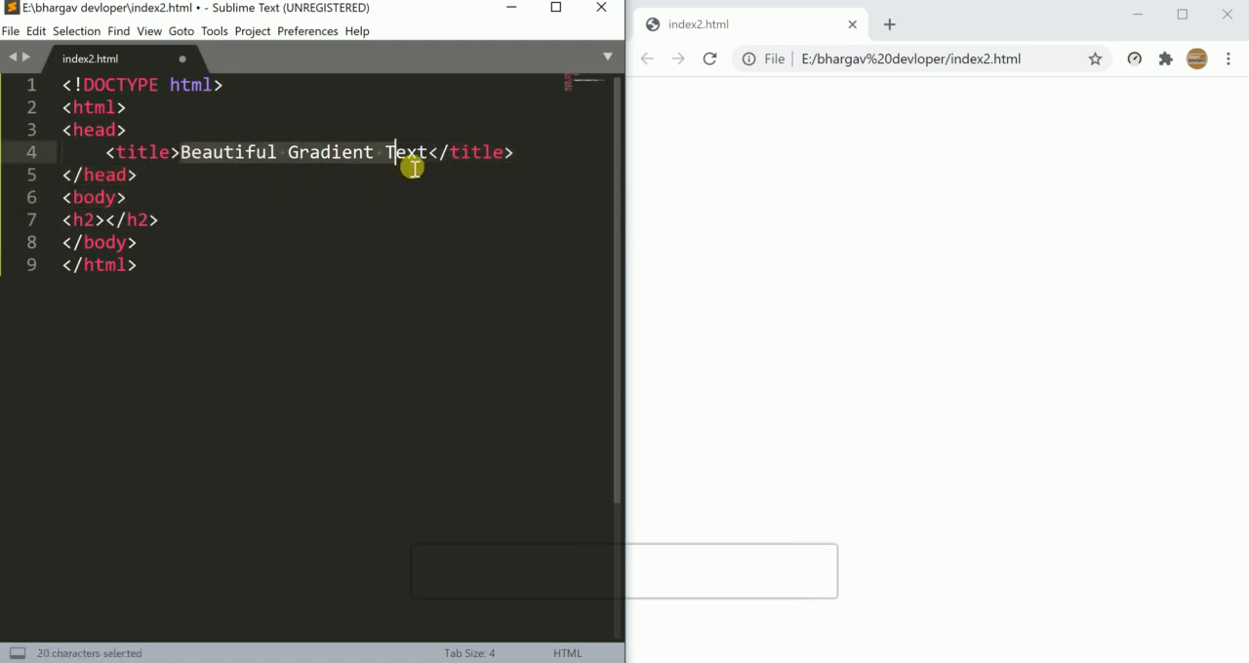
left_click(102, 220)
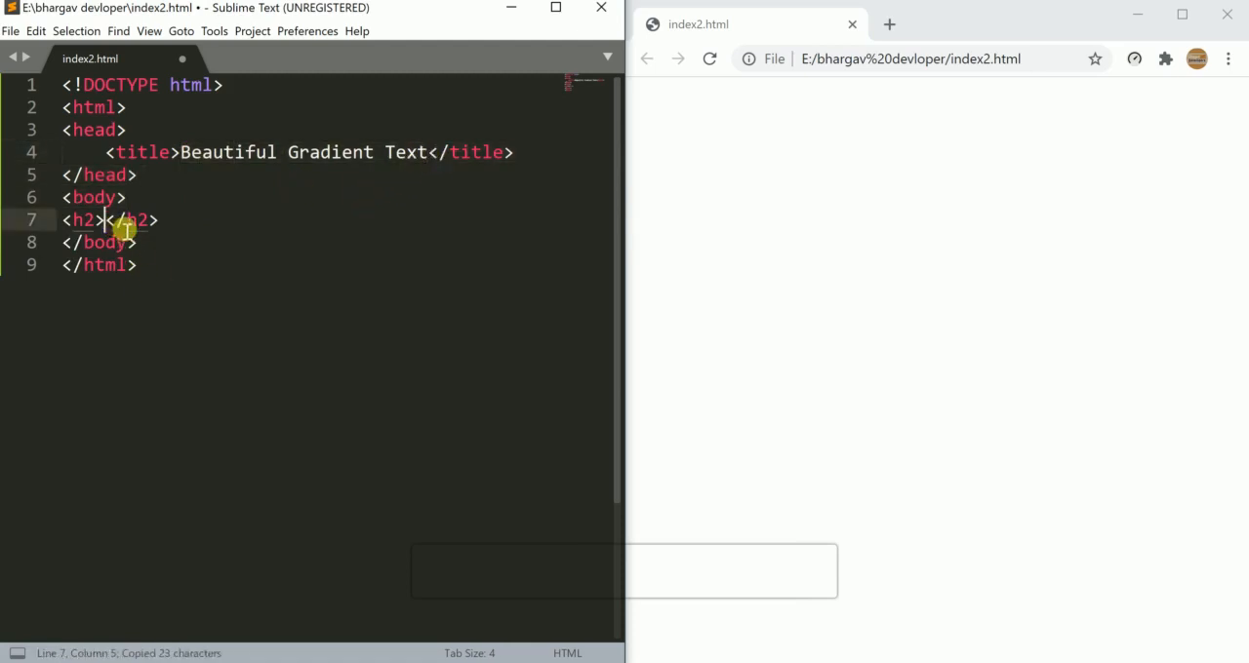
key("ctrl+v")
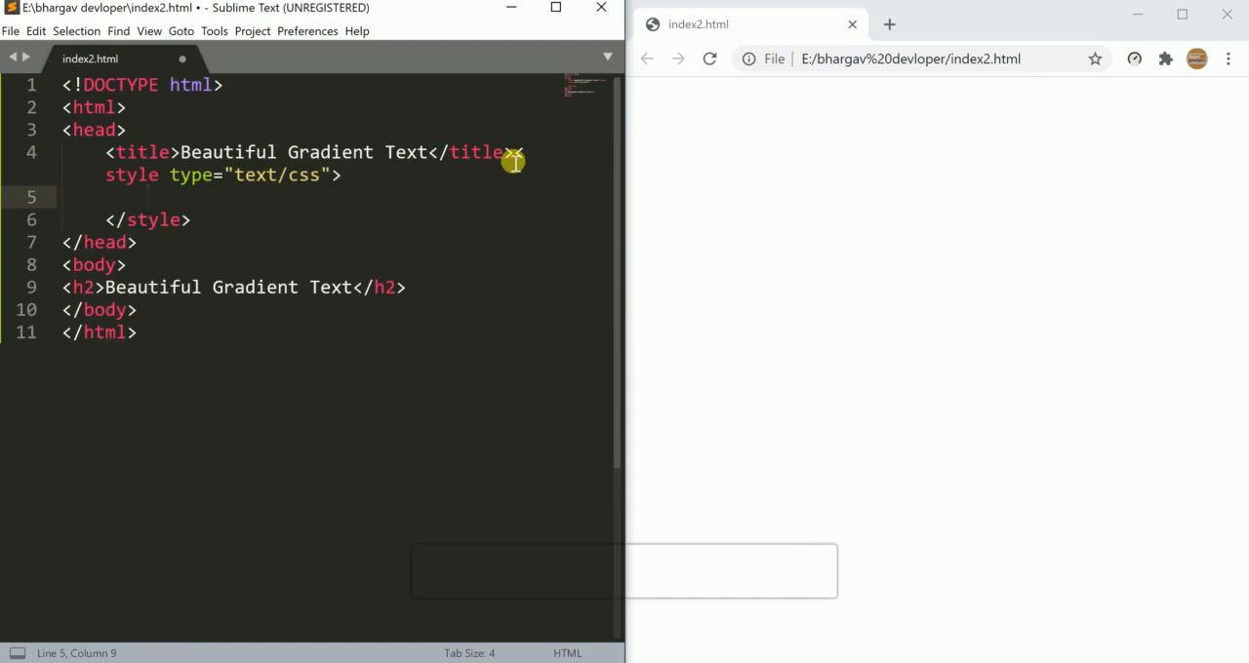
Add a body rule with a left-to-right linear-gradient background from #000 to #0575e6
type("body{")
type("background")
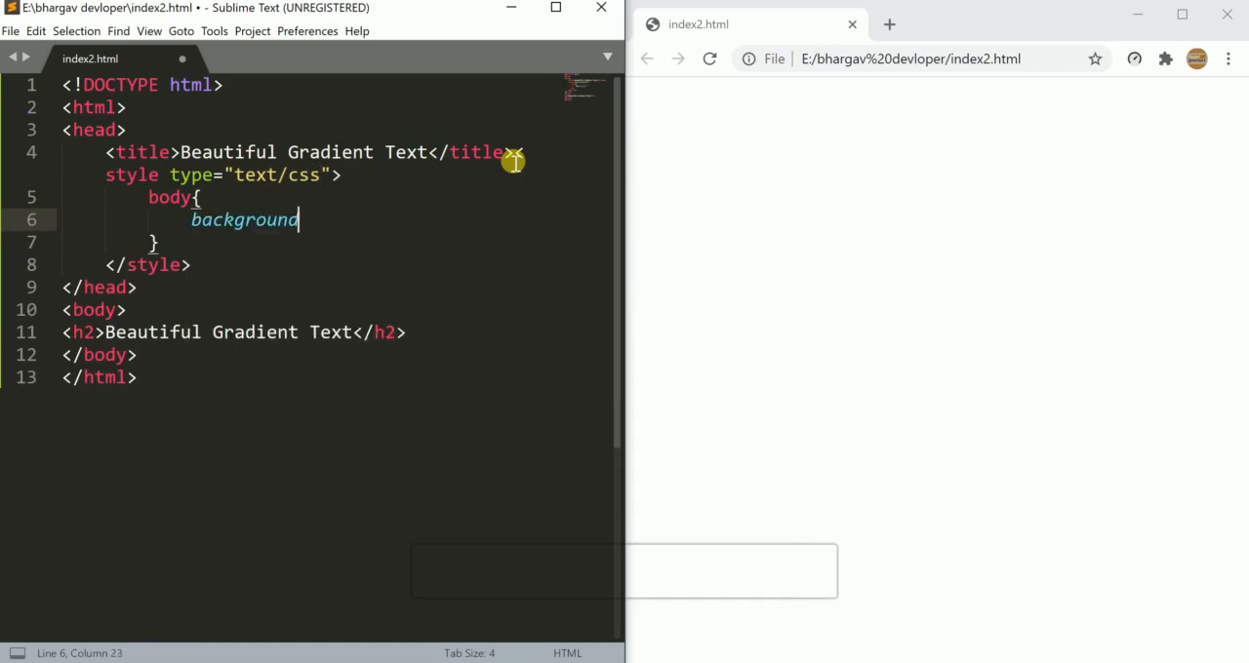
type(": line;")
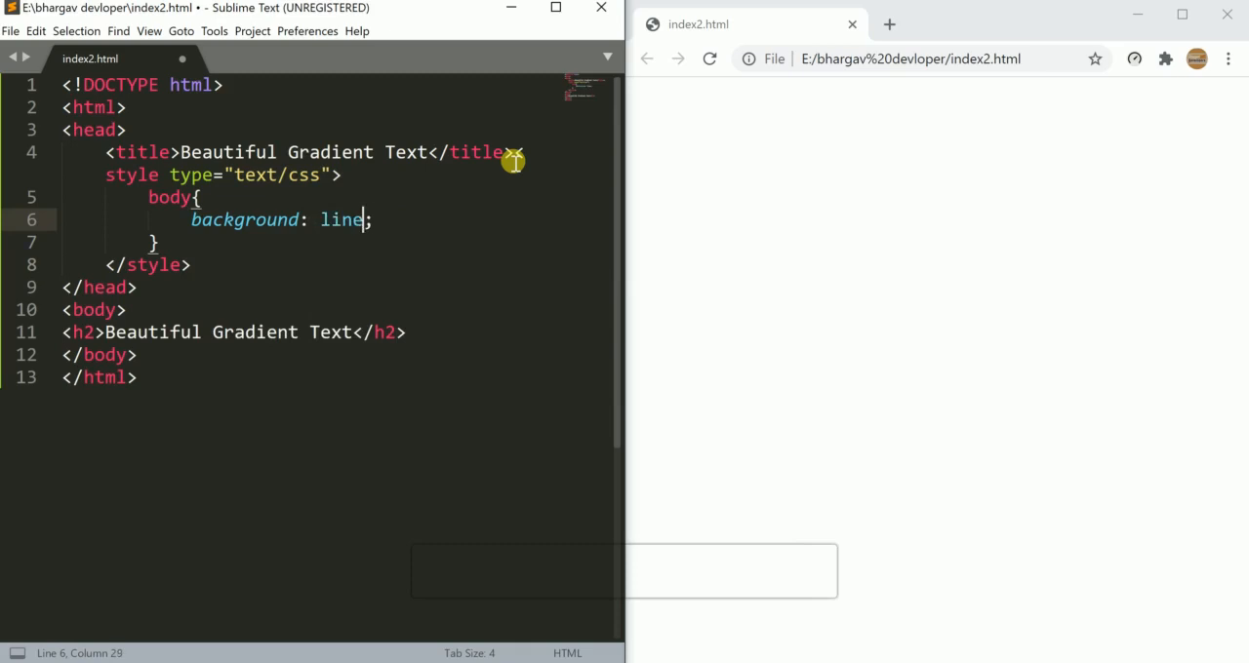
type("ar")
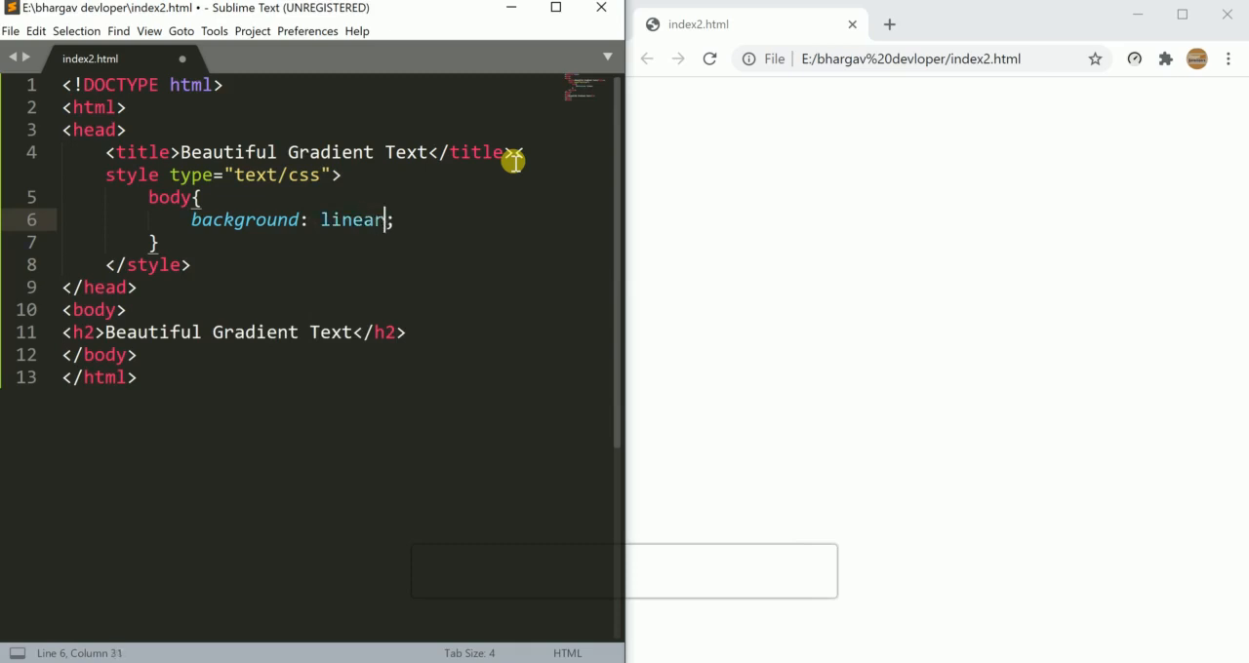
type("-grad")
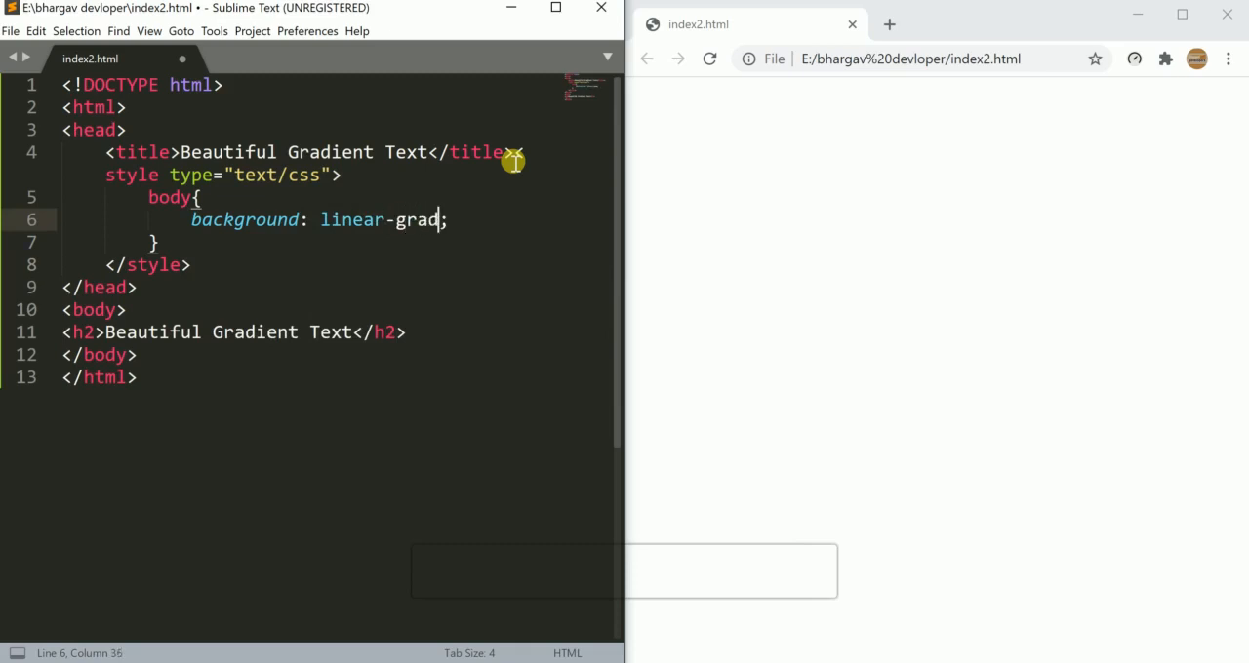
type("ient")
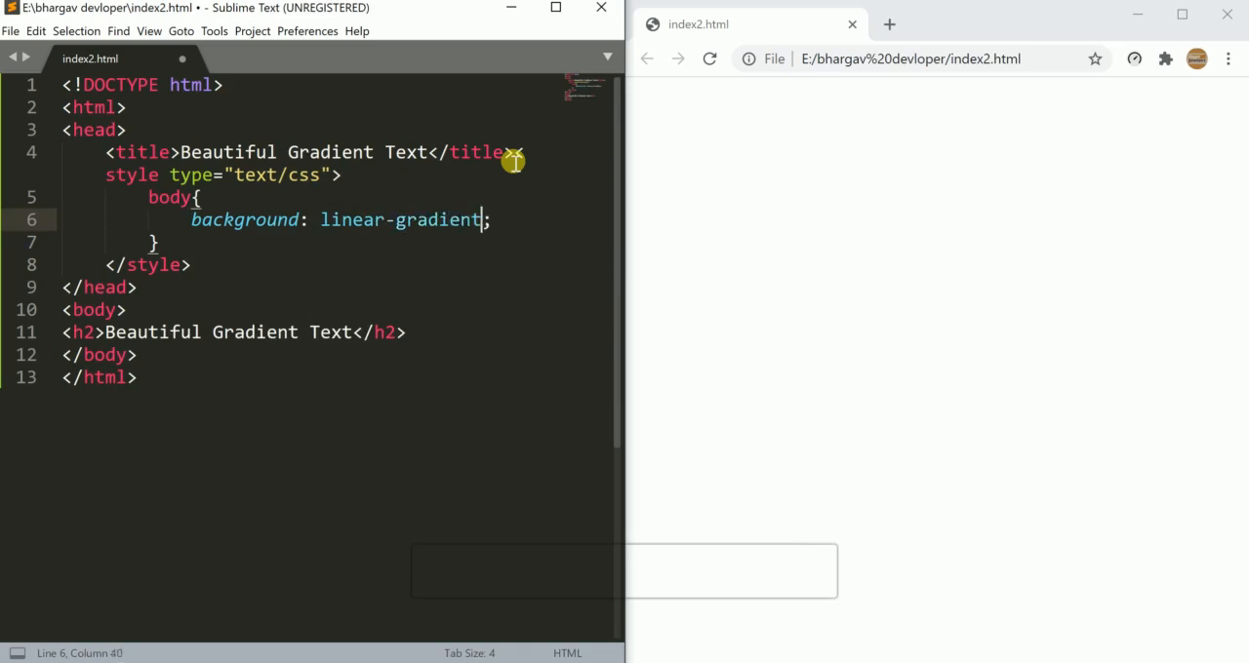
type("()")
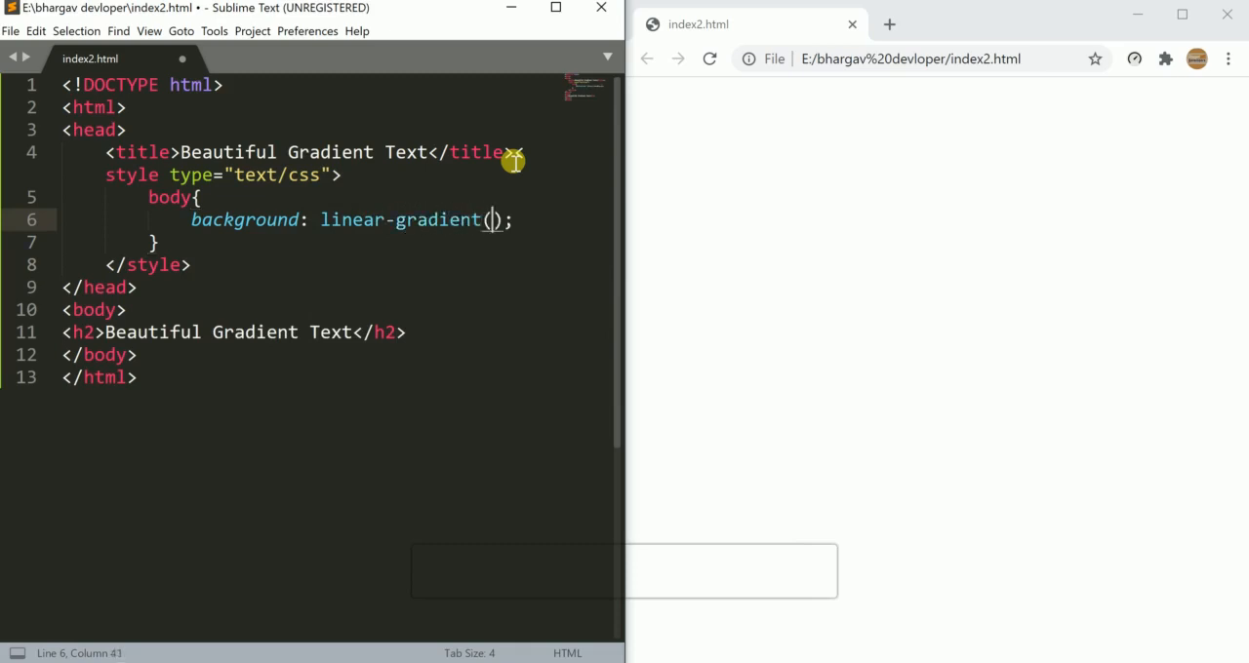
type("to ri")
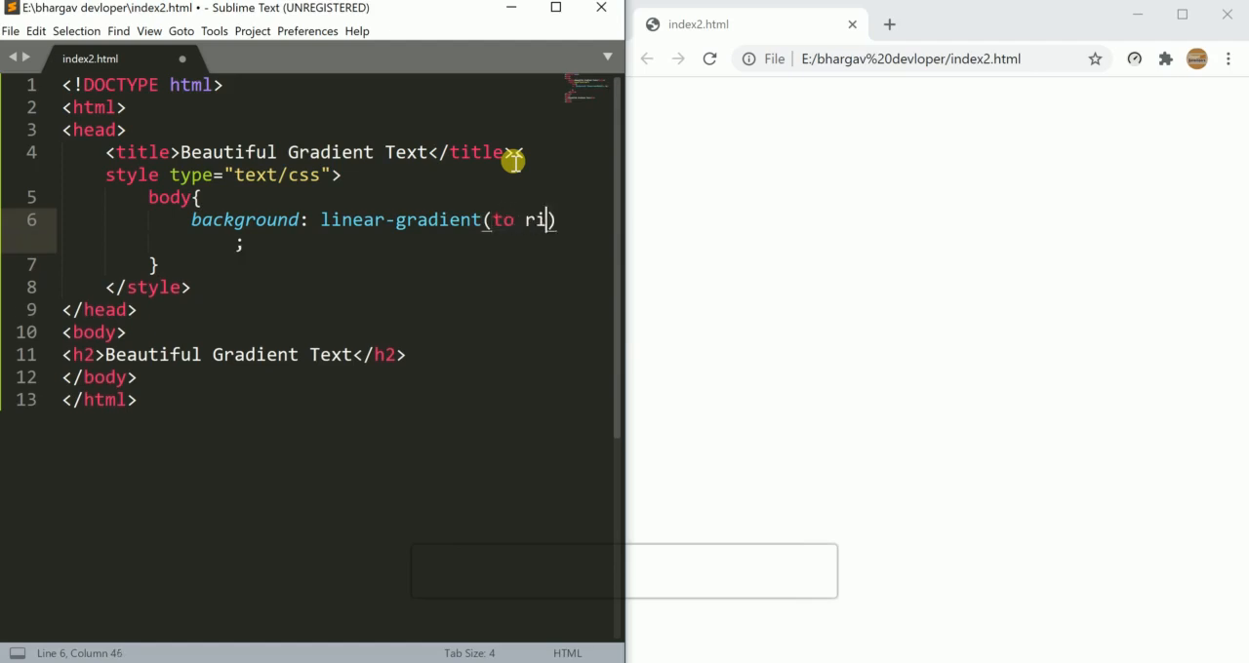
type("ght;")
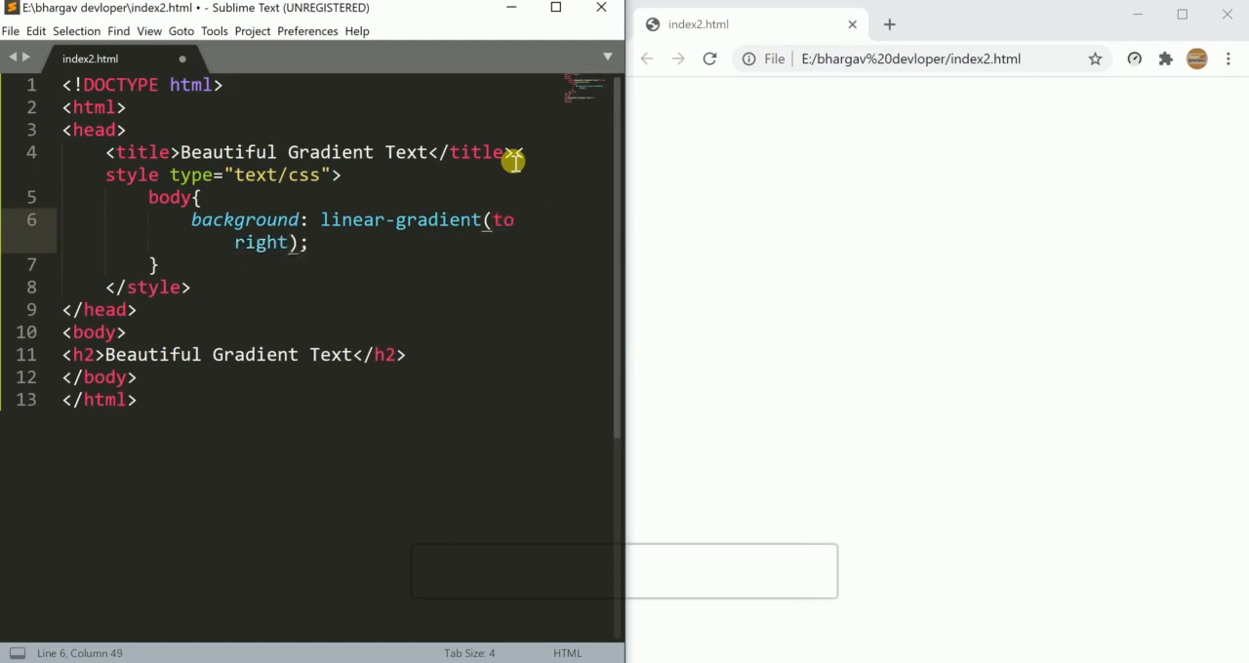
type(",#00")
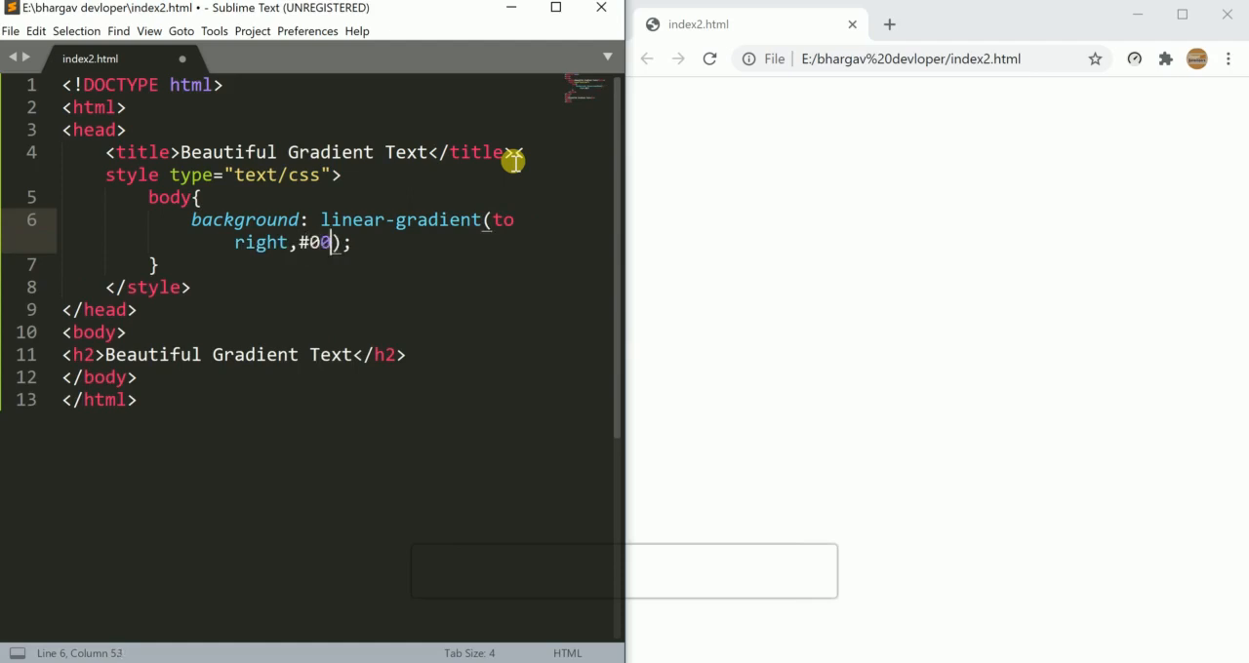
type("0")
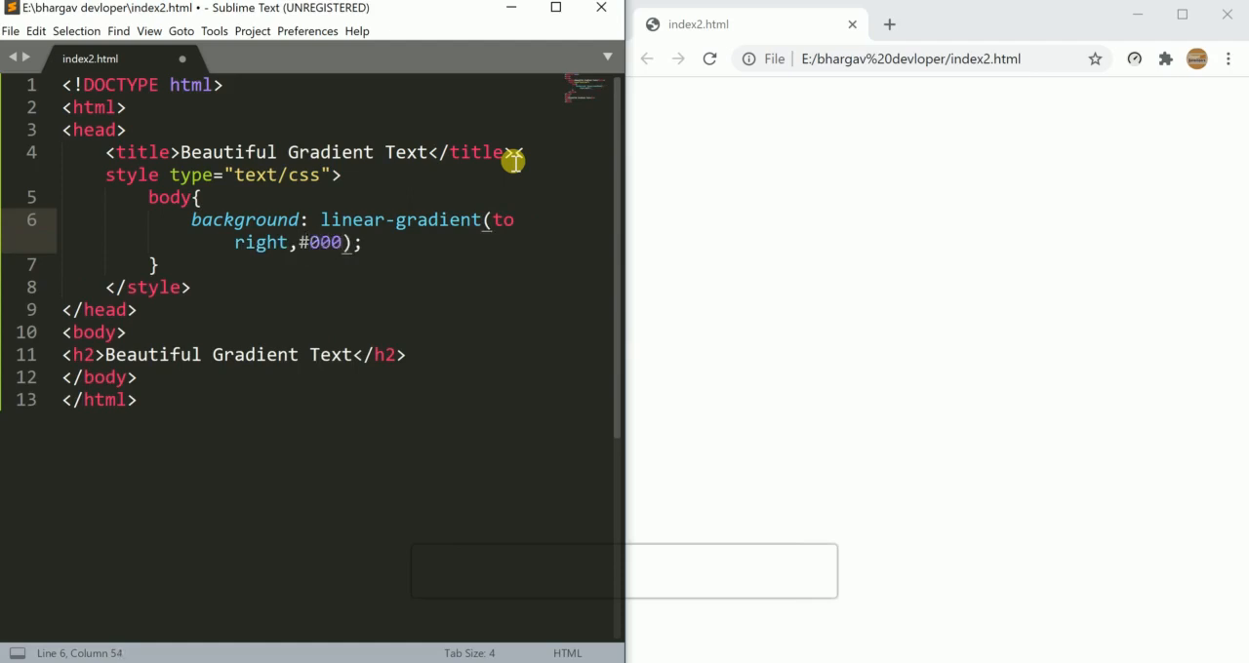
type(",#")
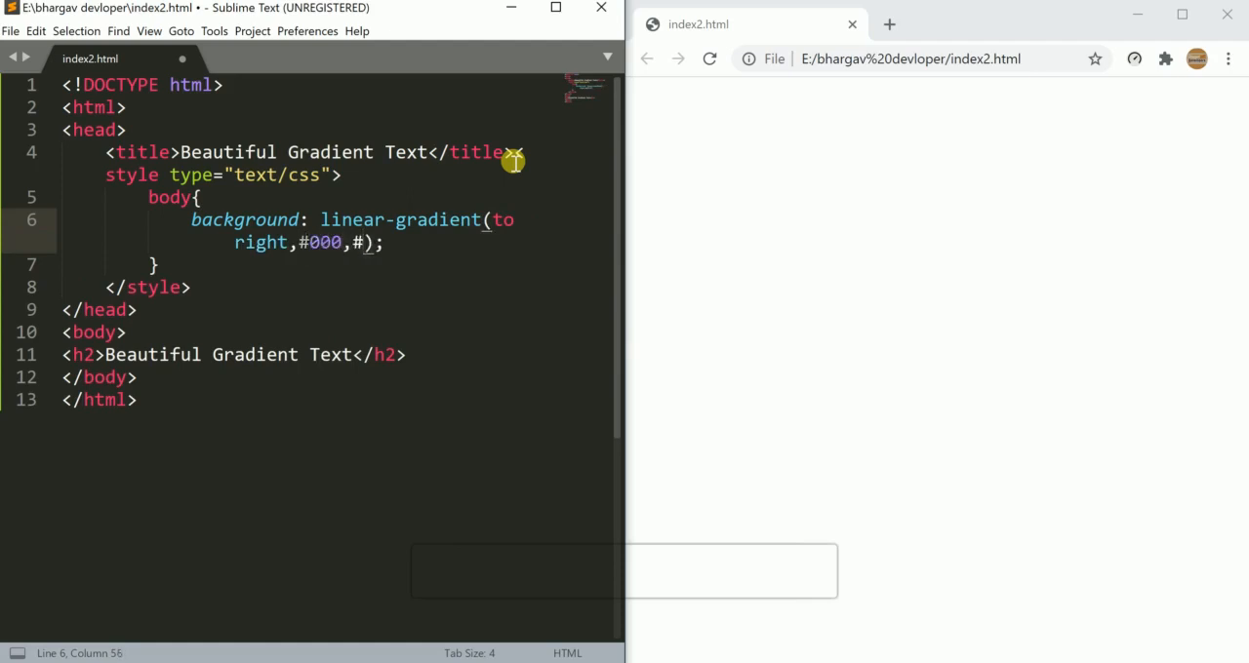
type("05")
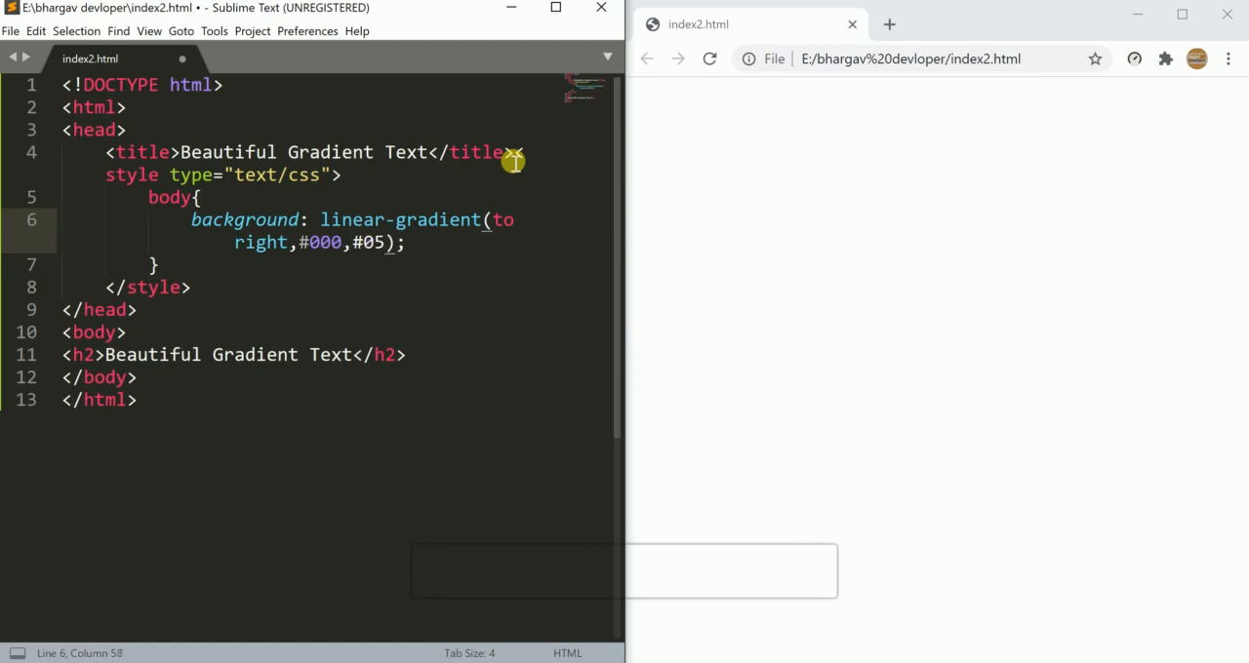
type("75")
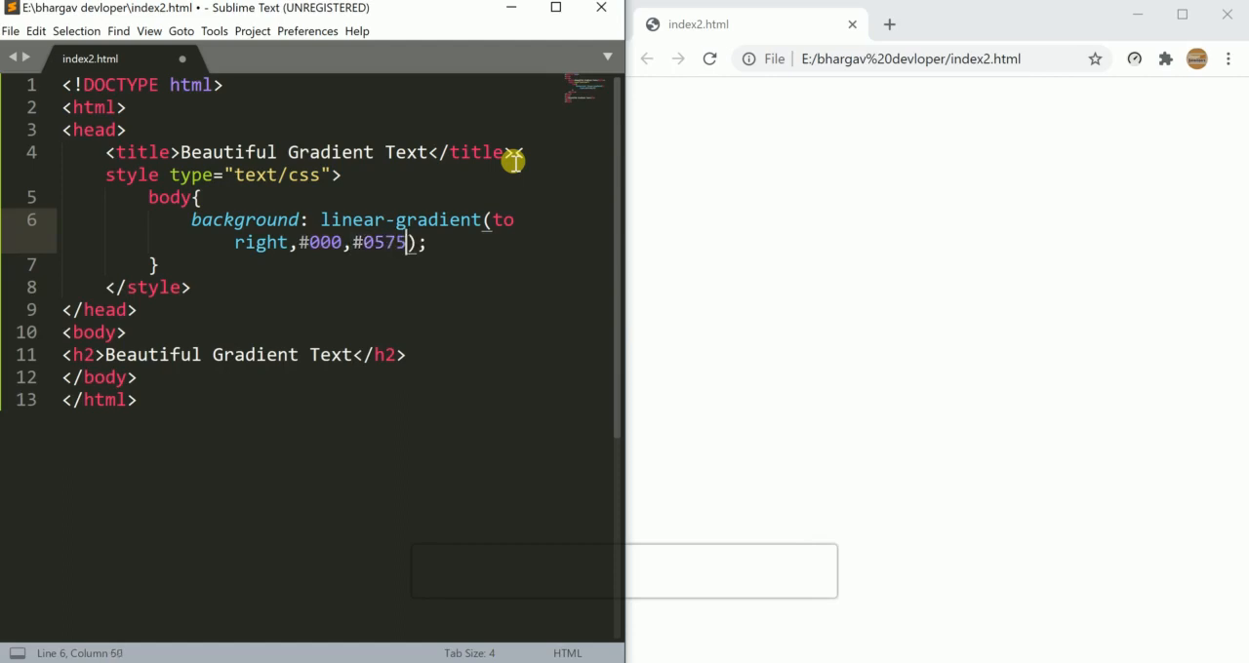
type("ed")
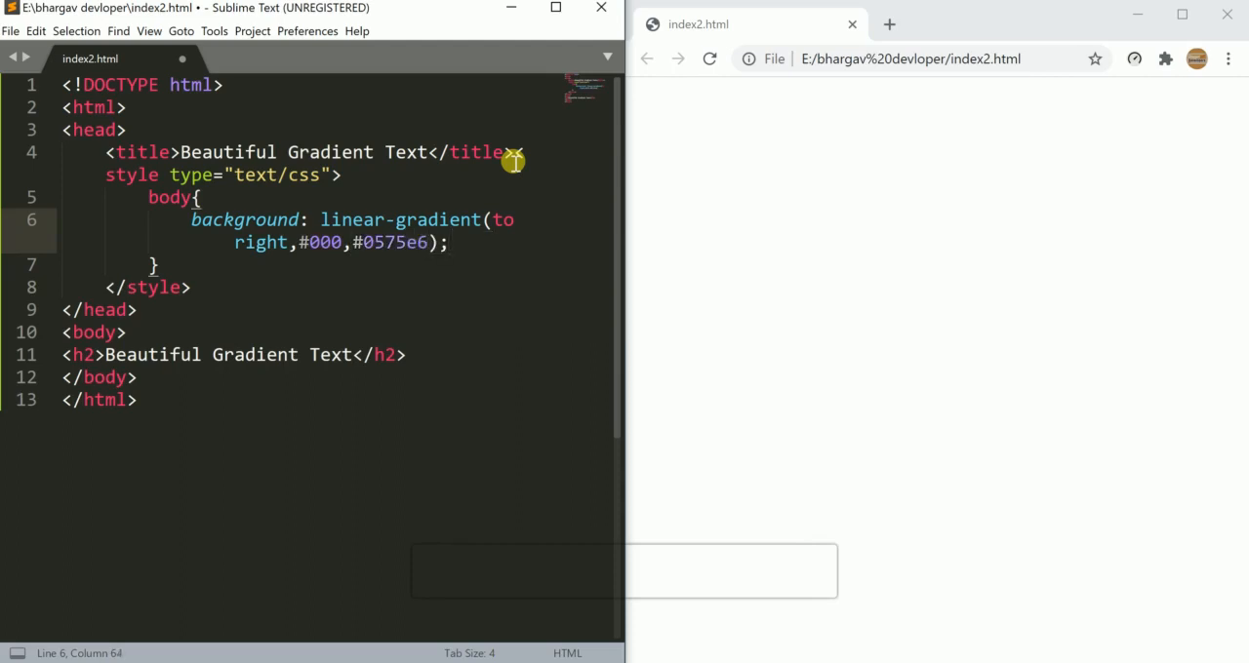
Center the body text and save the file
type("text-align:")
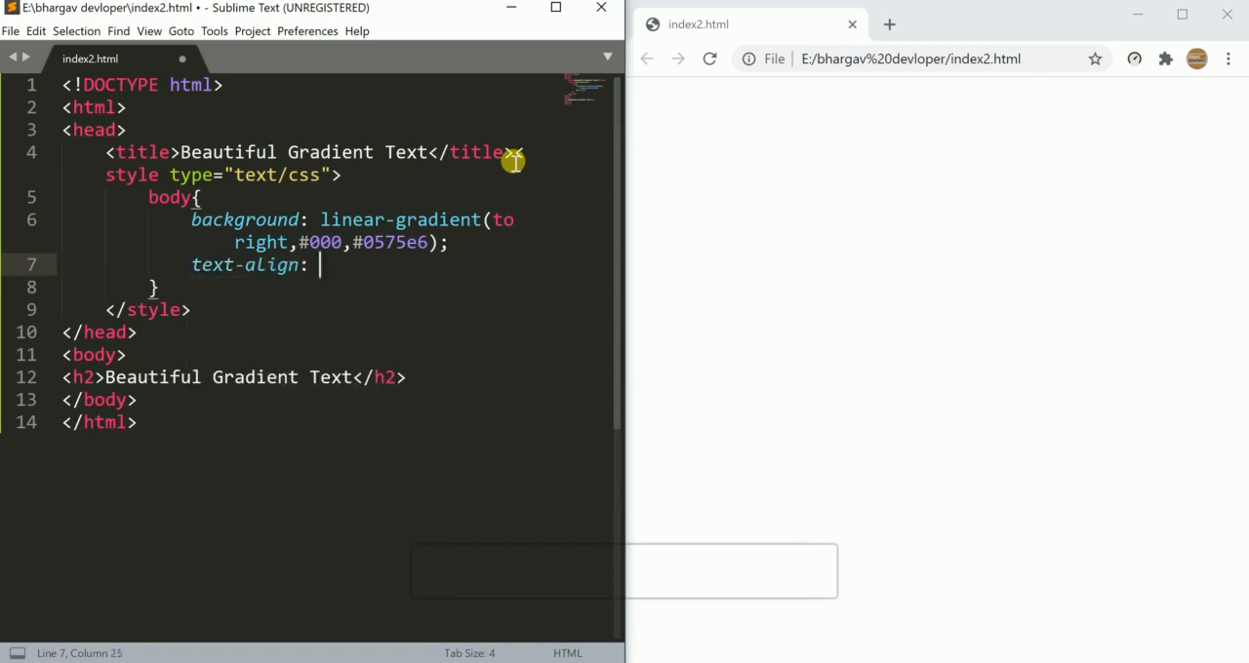
type("center;")
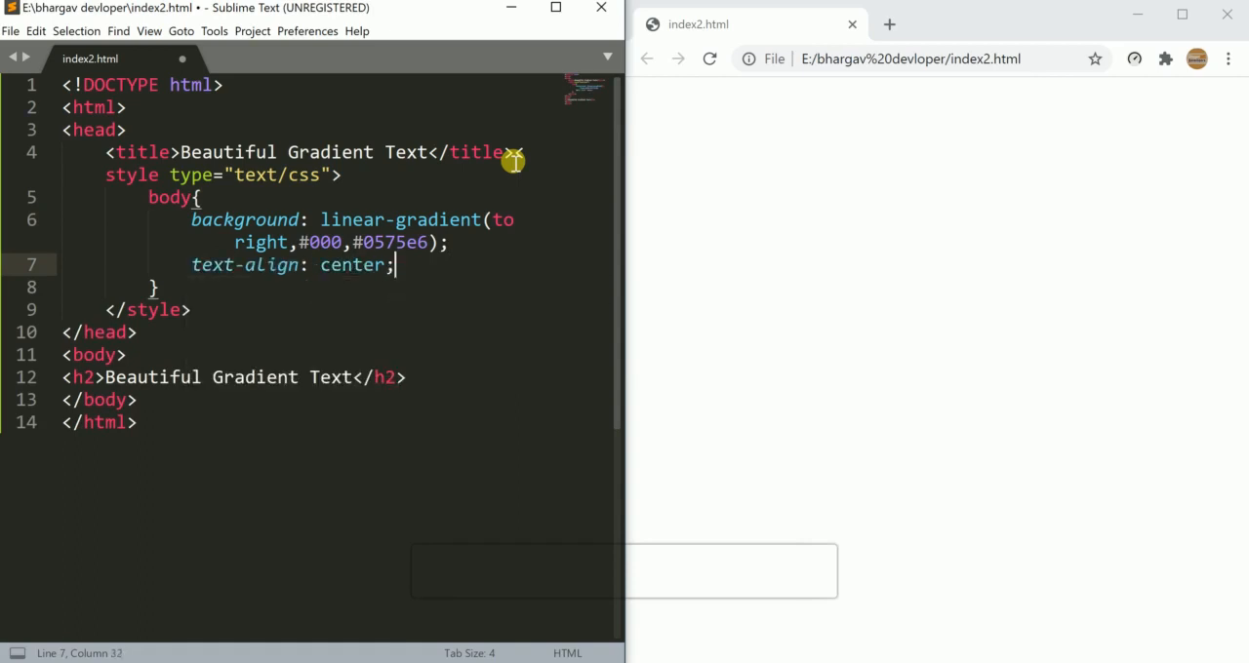
key("ctrl+s")
type("h")
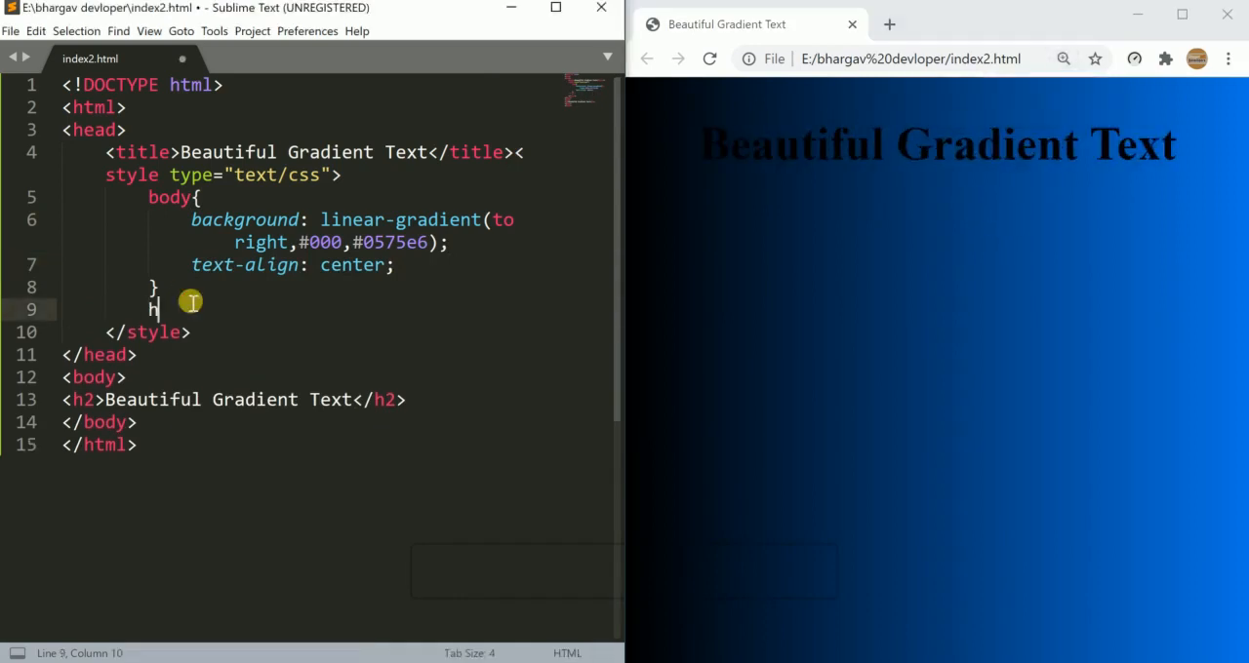
Start an h2 rule setting the font to Arial at 50px
type("2{")
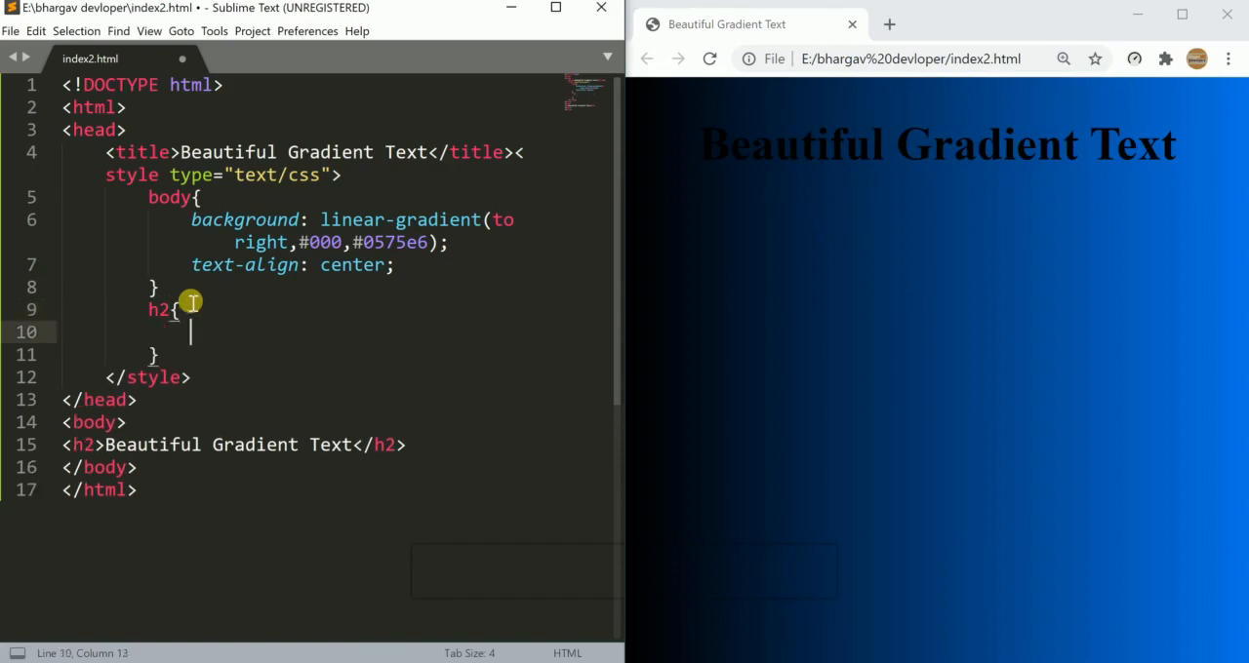
type("font-family: a")
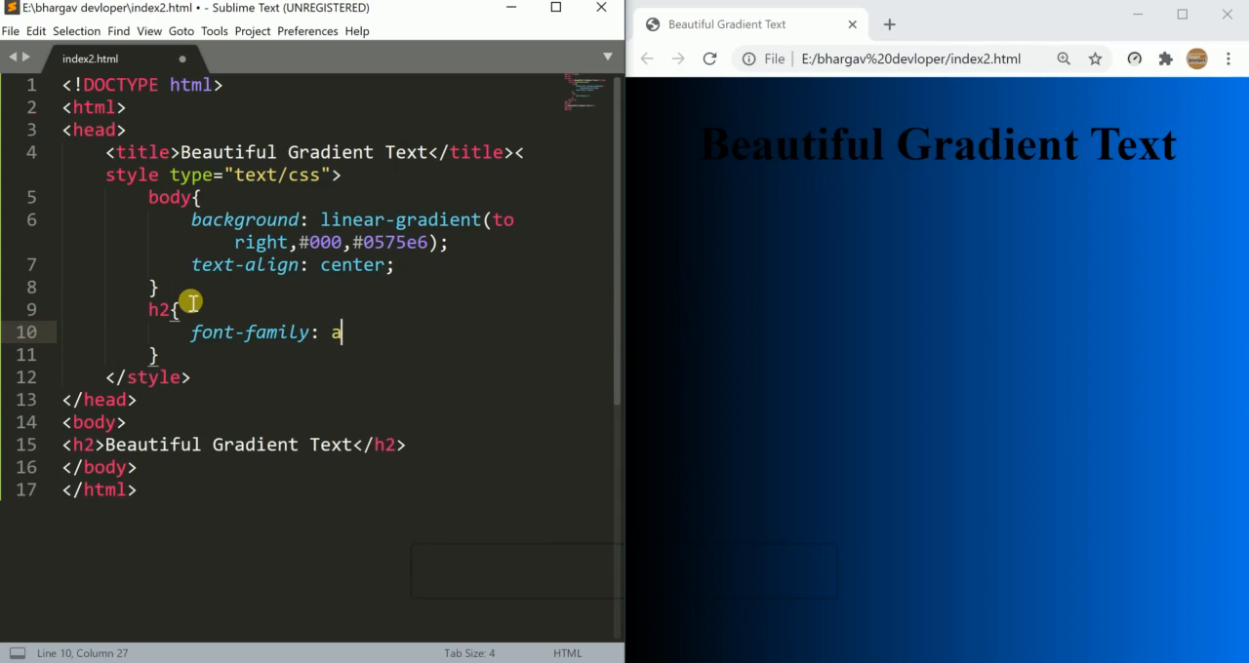
type("rial")
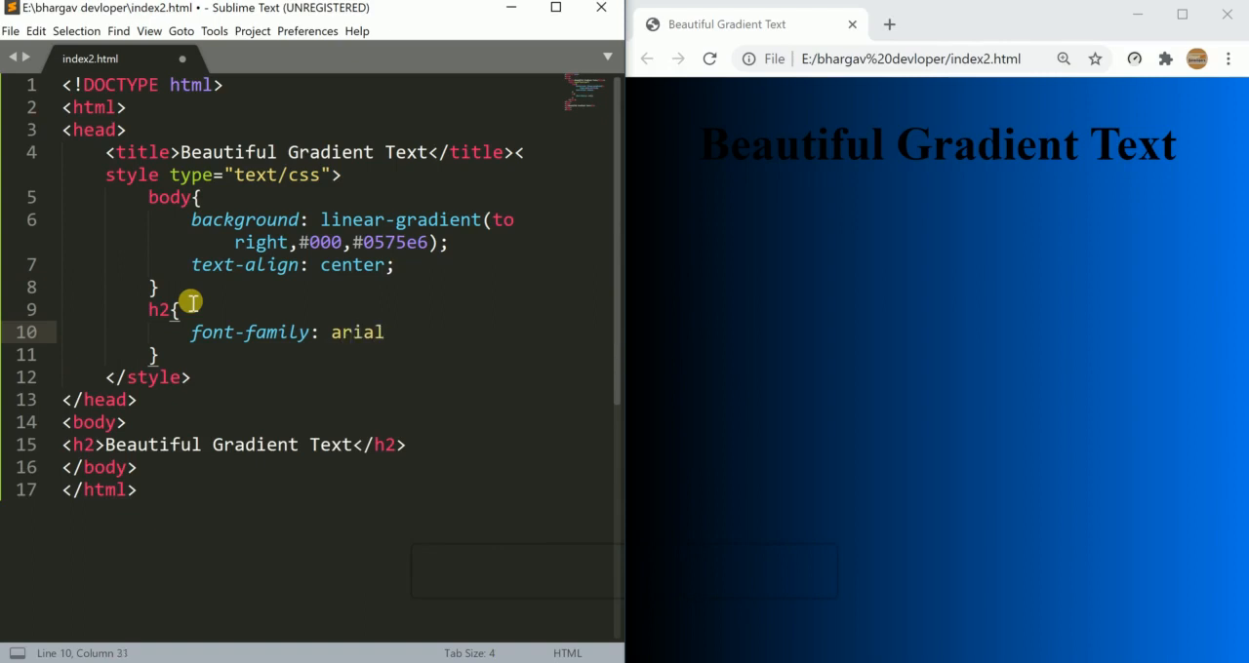
type("font-size: 50px")
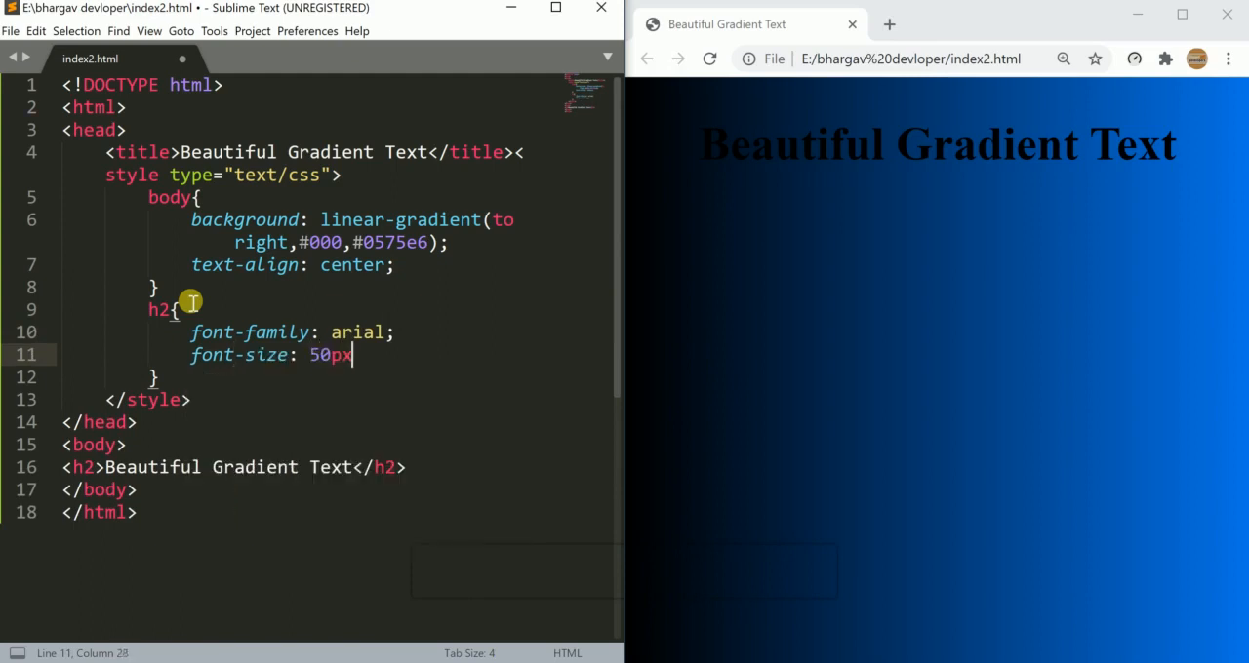
Begin the h2 background as a linear -webkit-gradient
type("back")
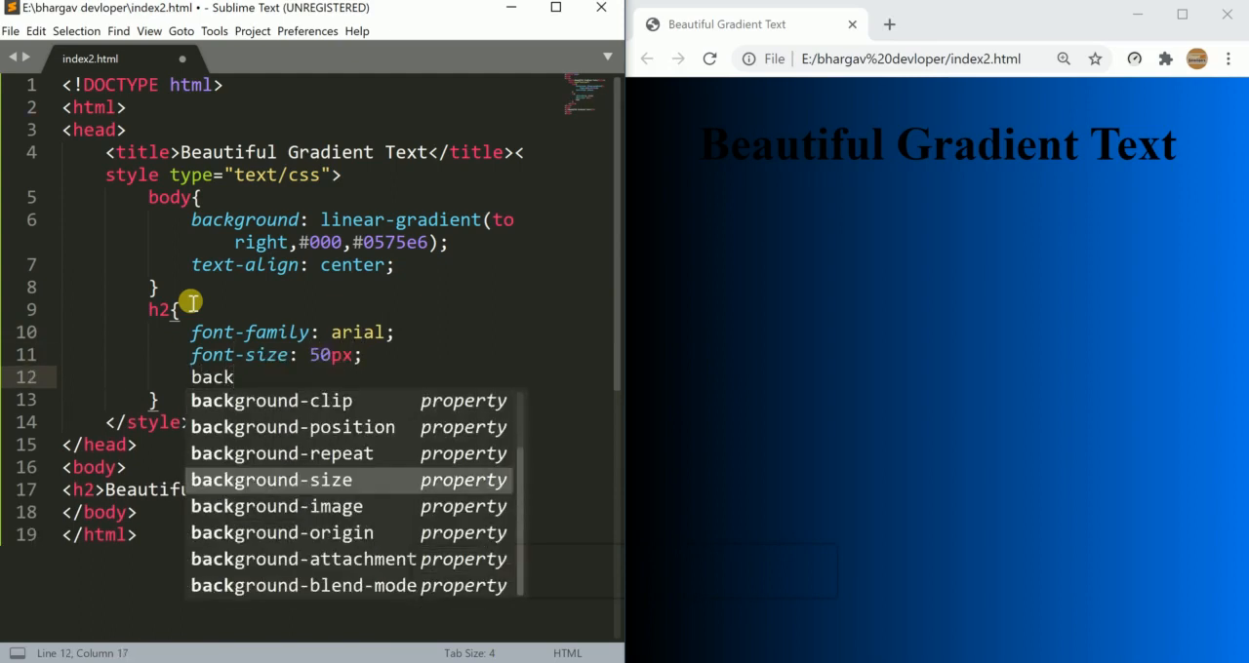
type("ground:;")
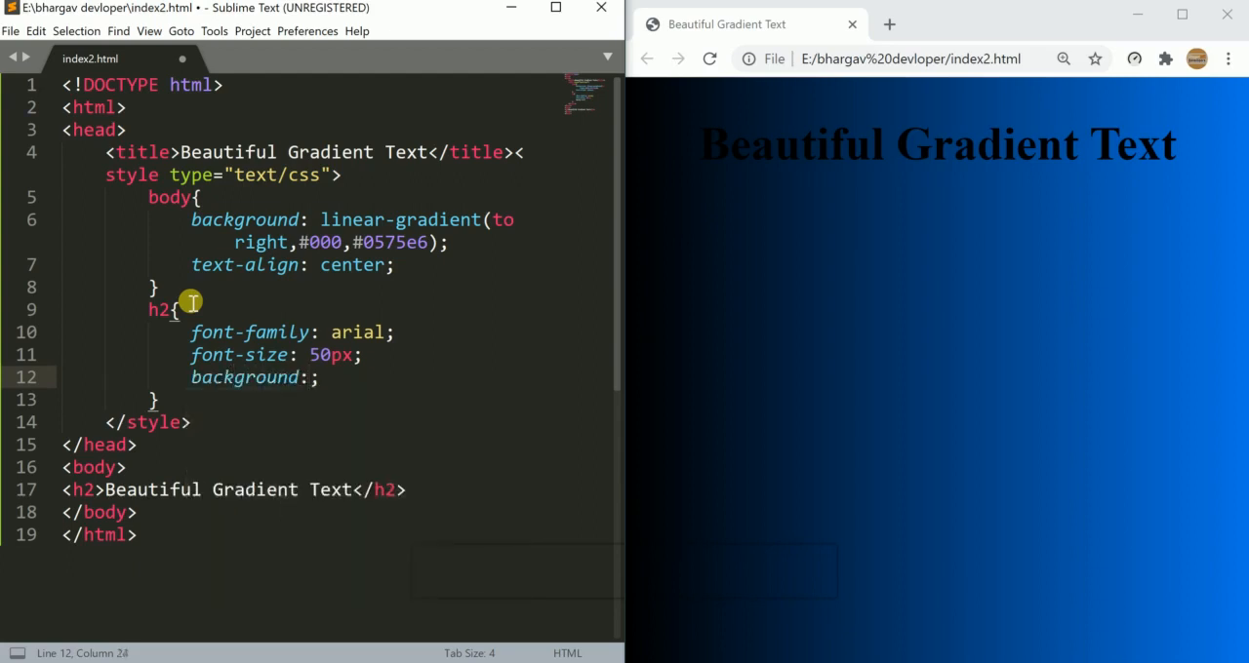
type("-web")
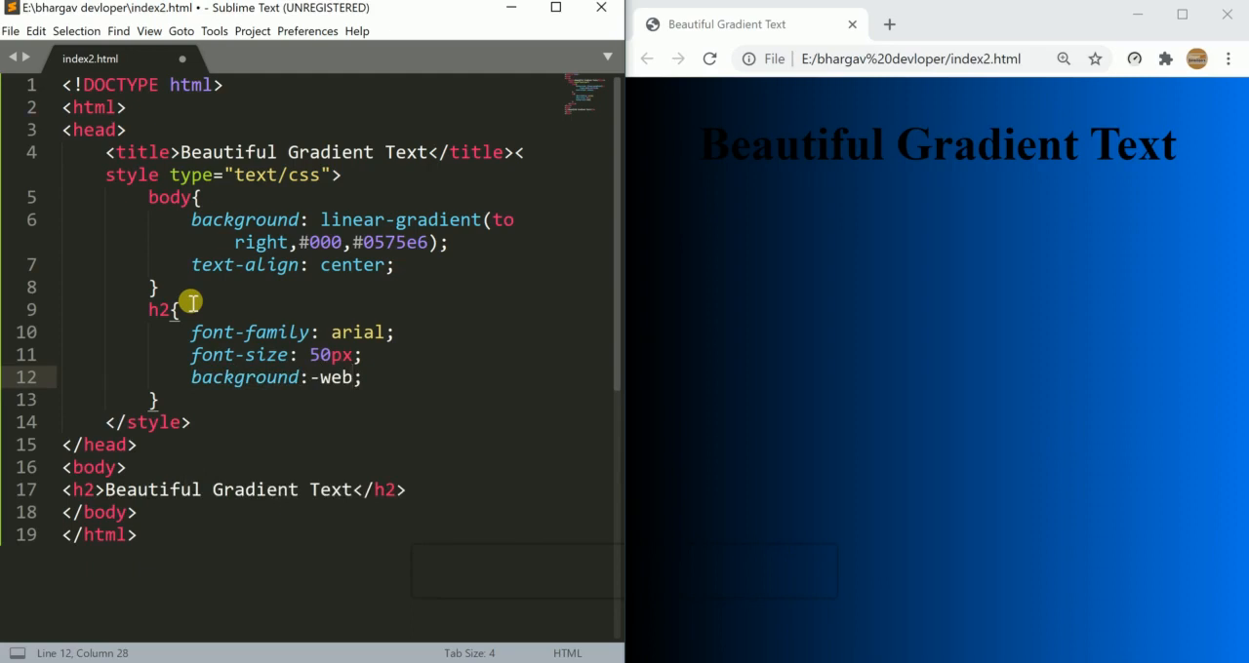
type("kit")
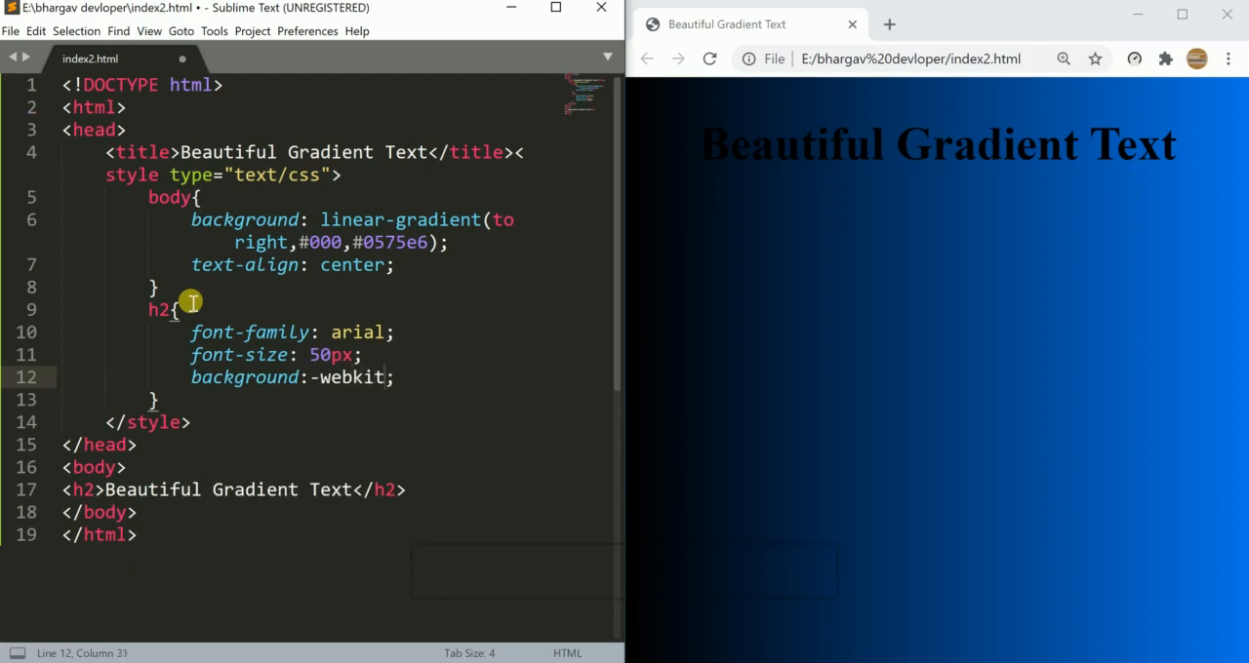
type("gradient(")
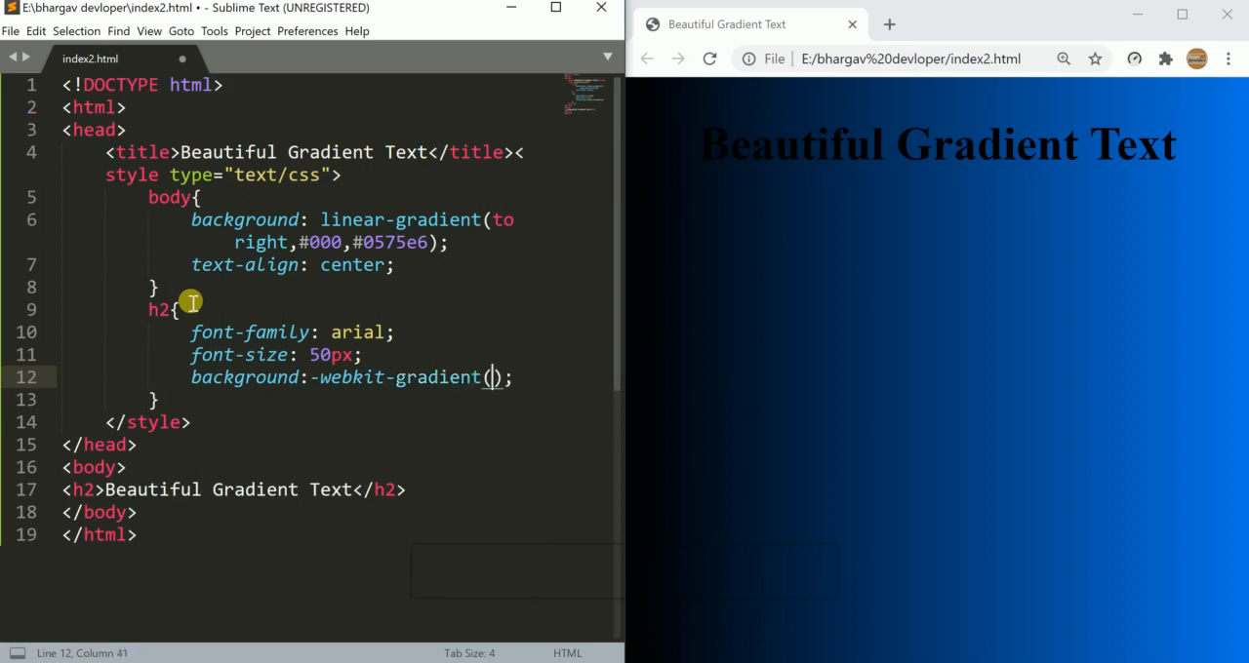
type("lineat")
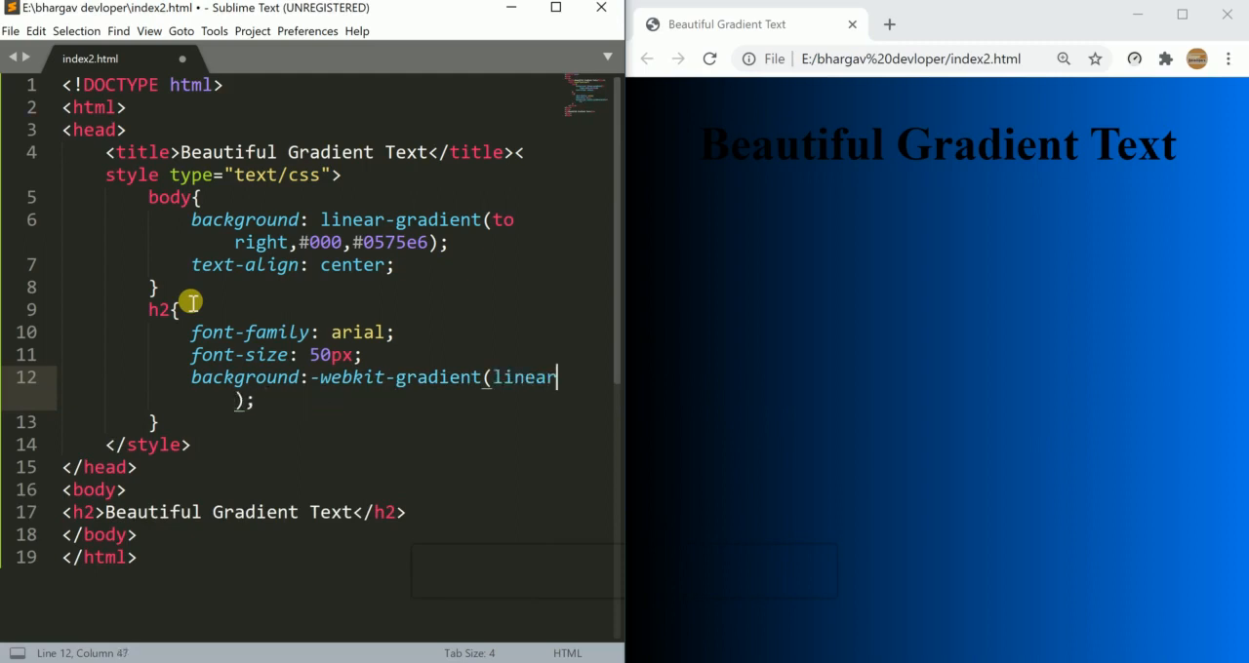
type(",")
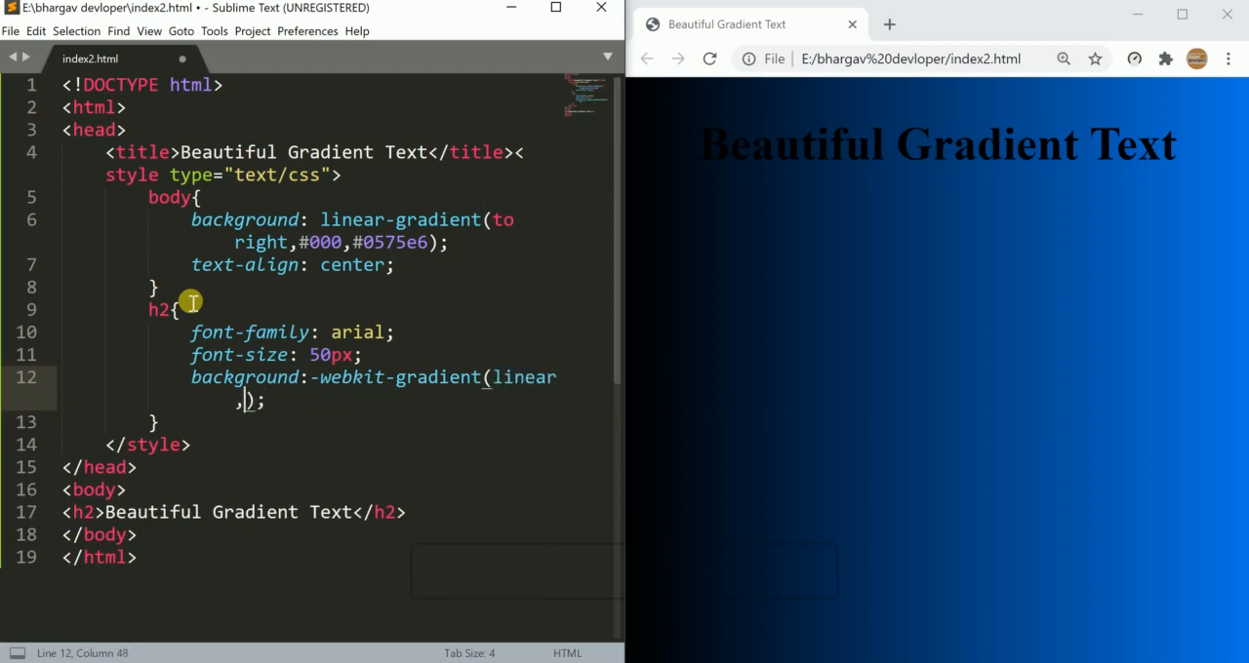
Run the gradient from left top to left bottom, from #eee to #333
type("left")
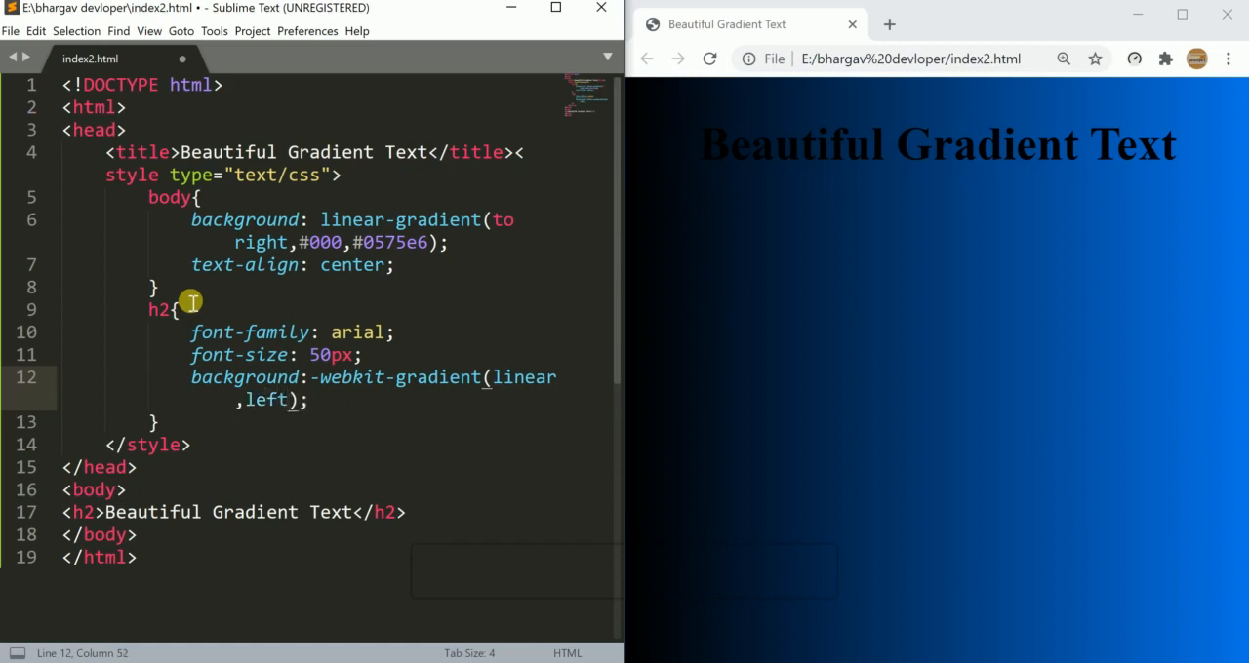
type("top,")
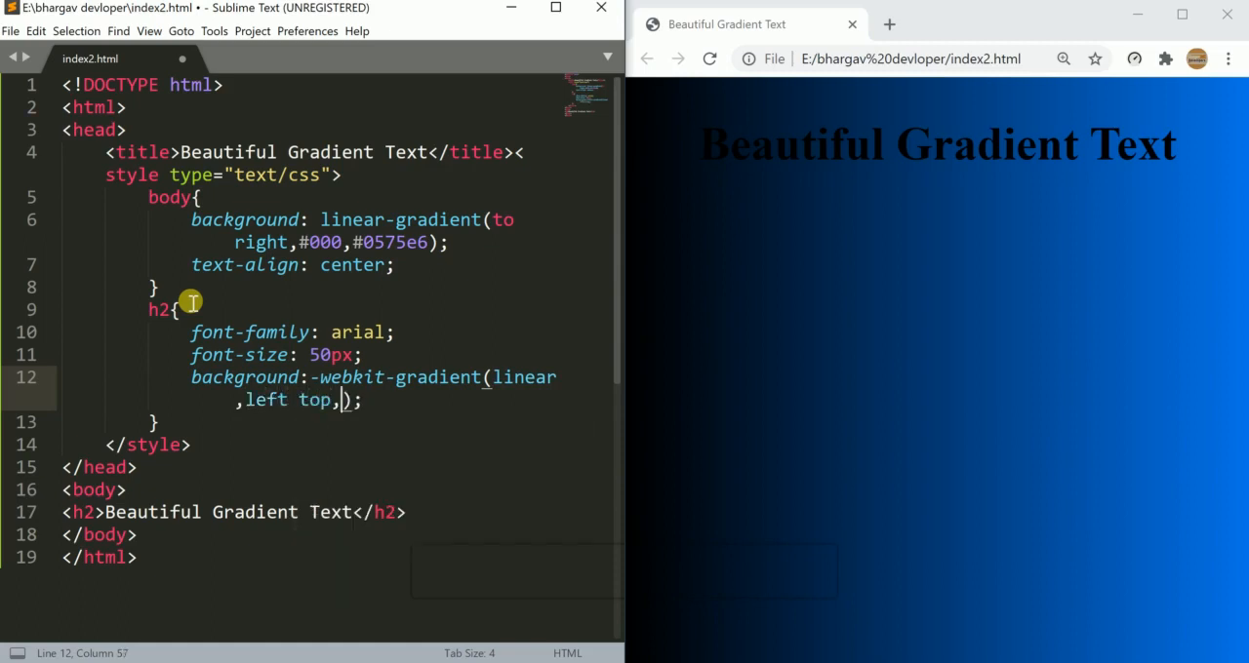
type("left")
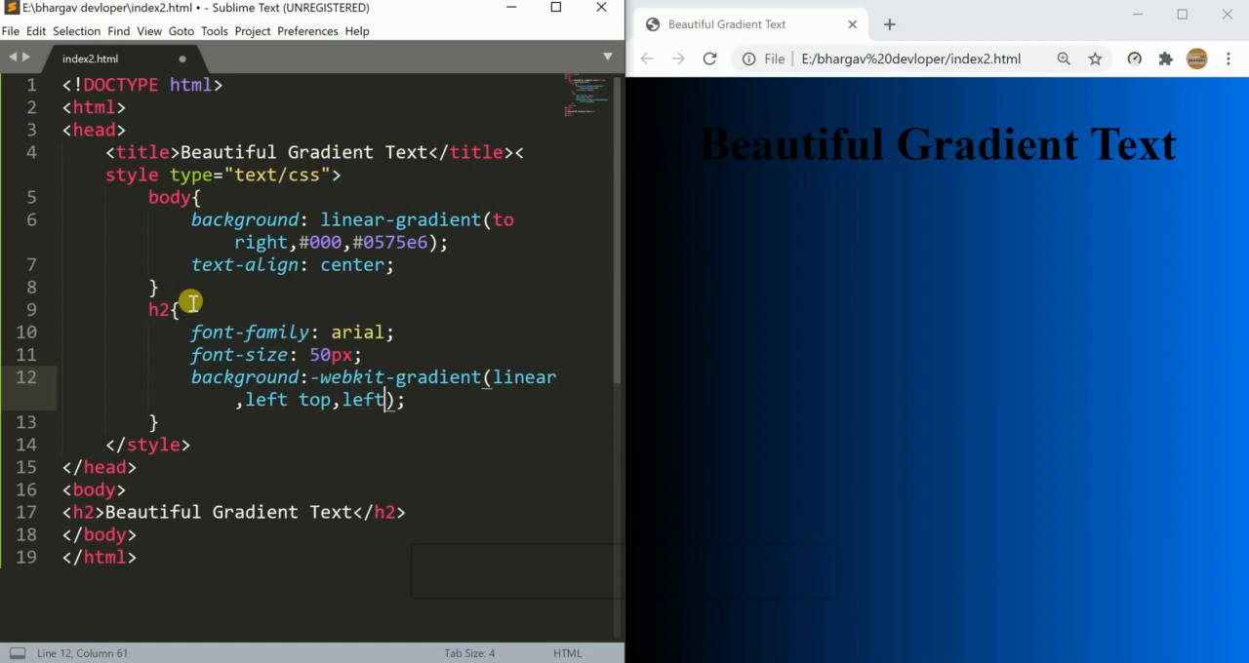
type("bo")
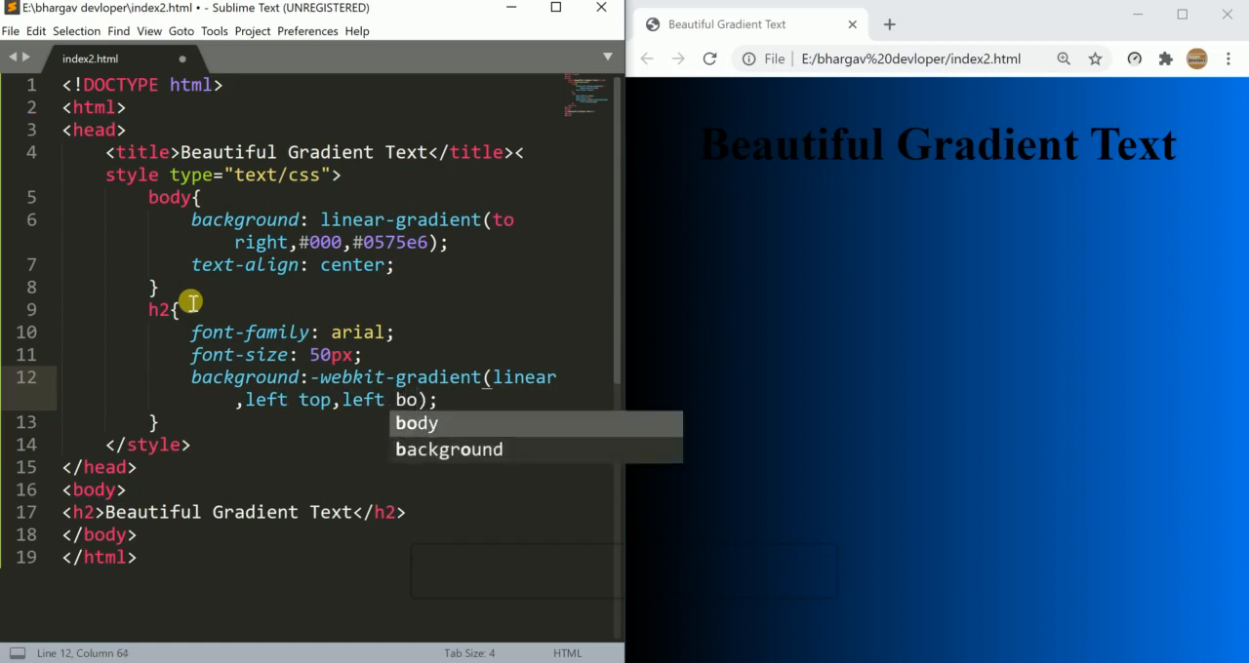
type("ttok")
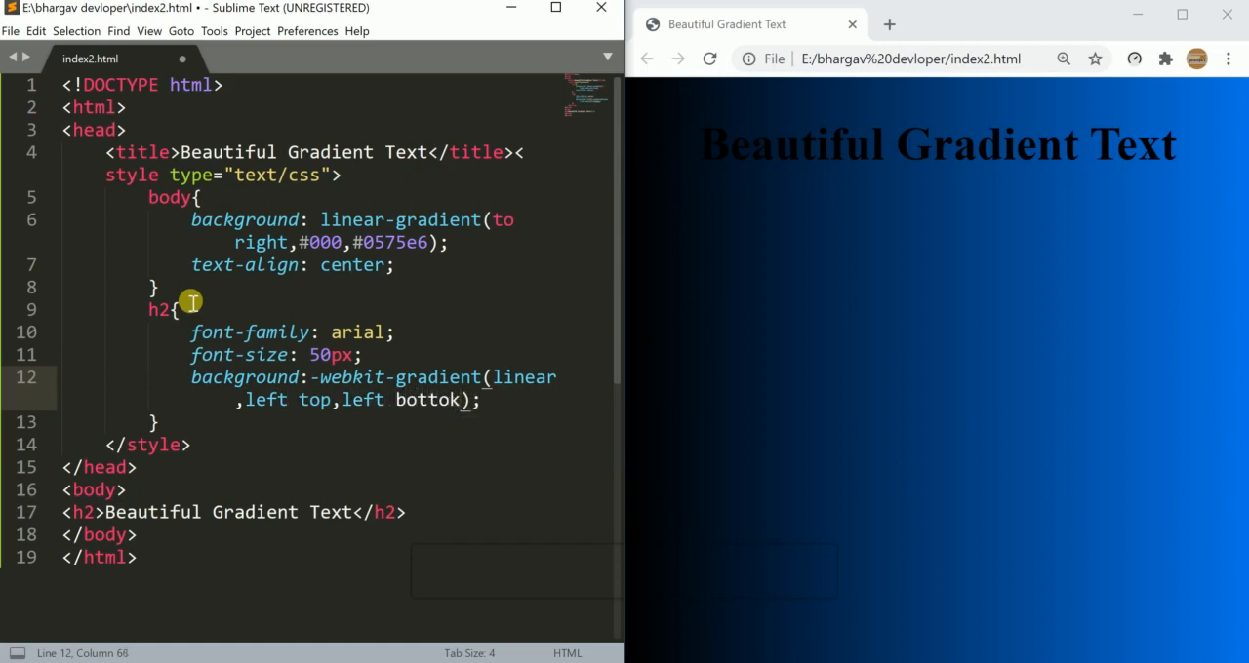
type("m,fr")
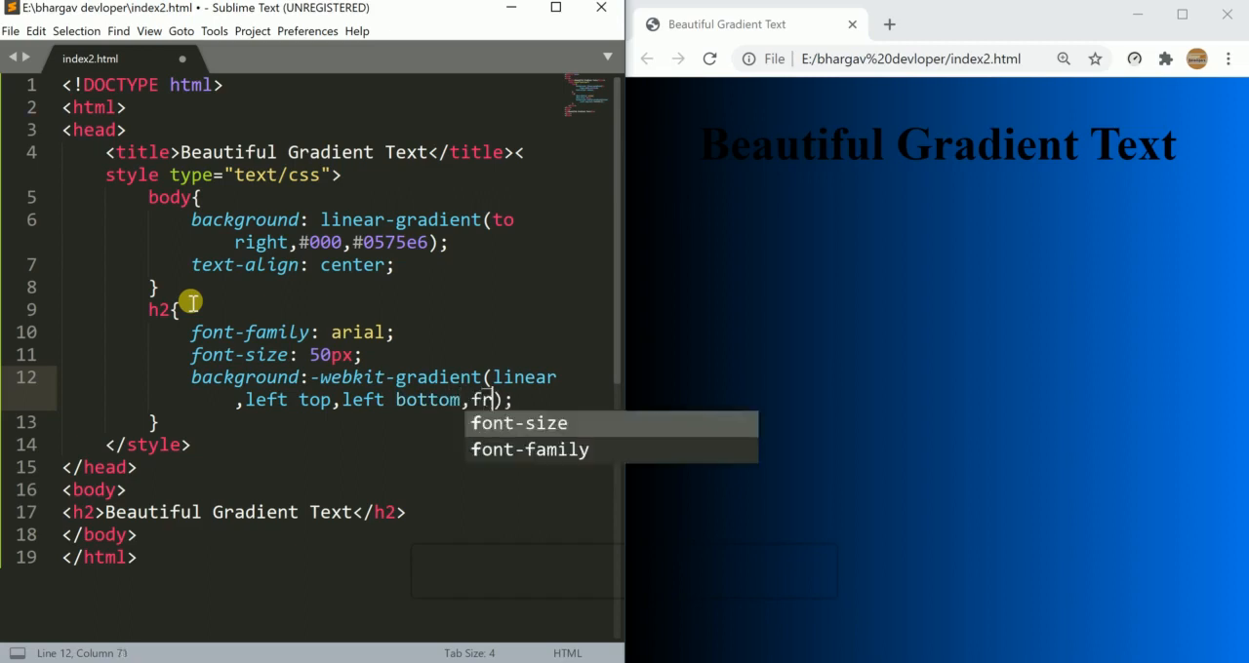
type("om")
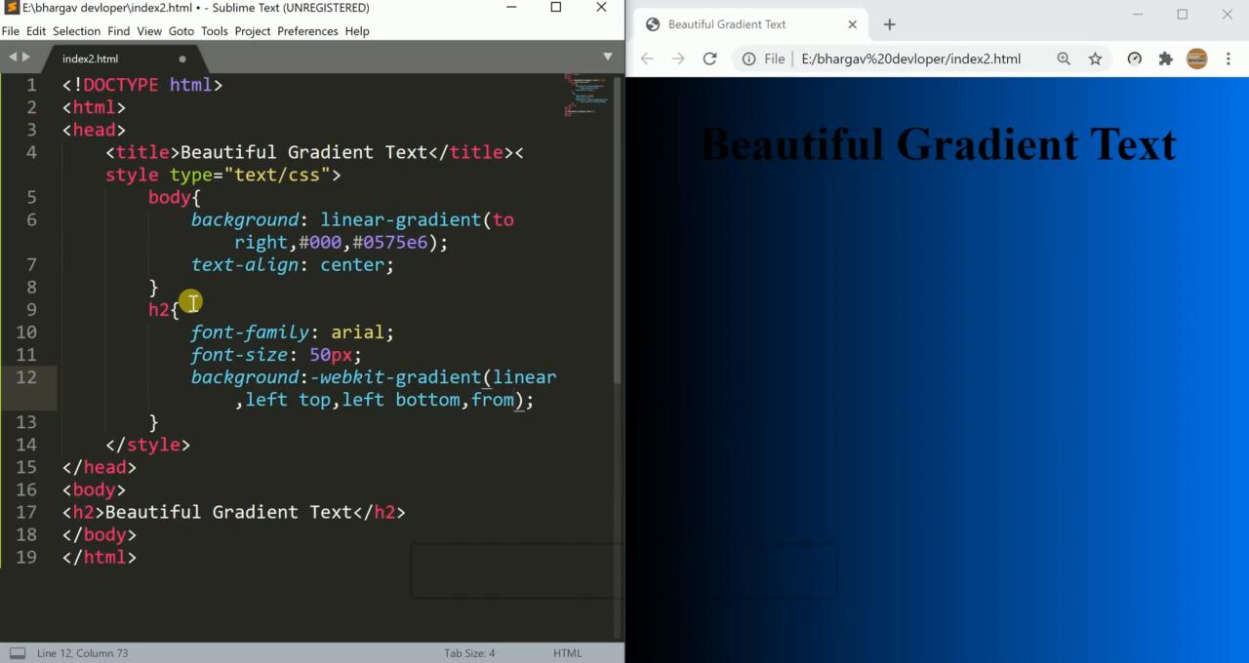
type("(#")
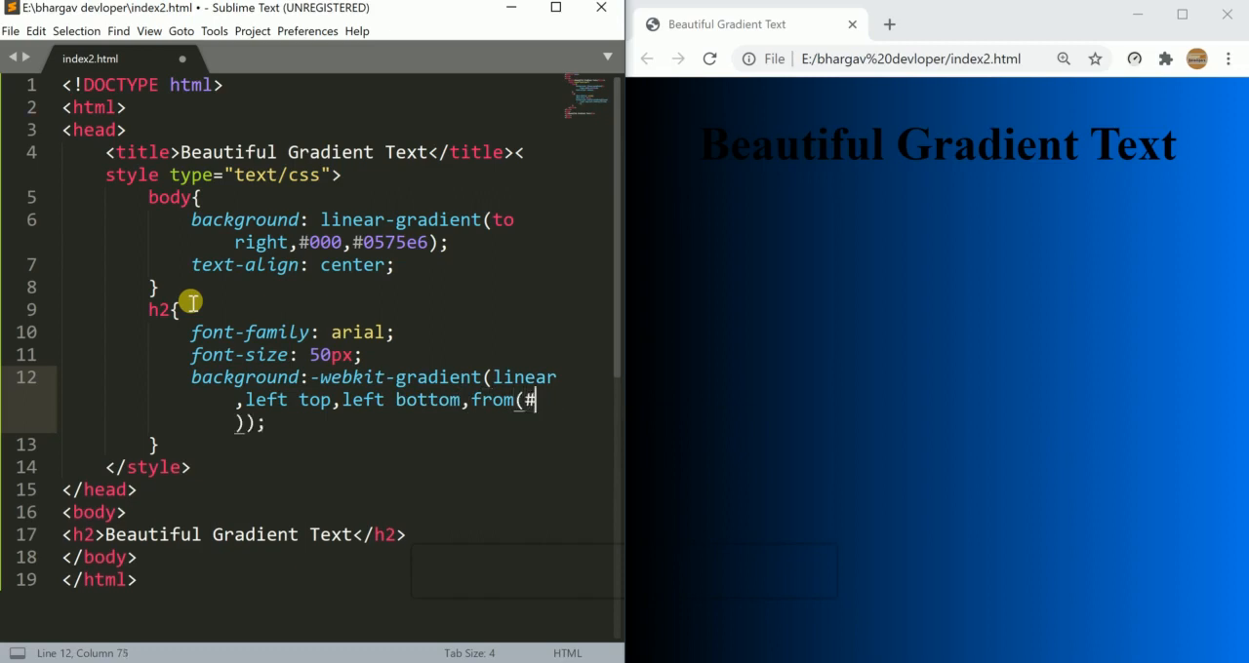
type("eee")
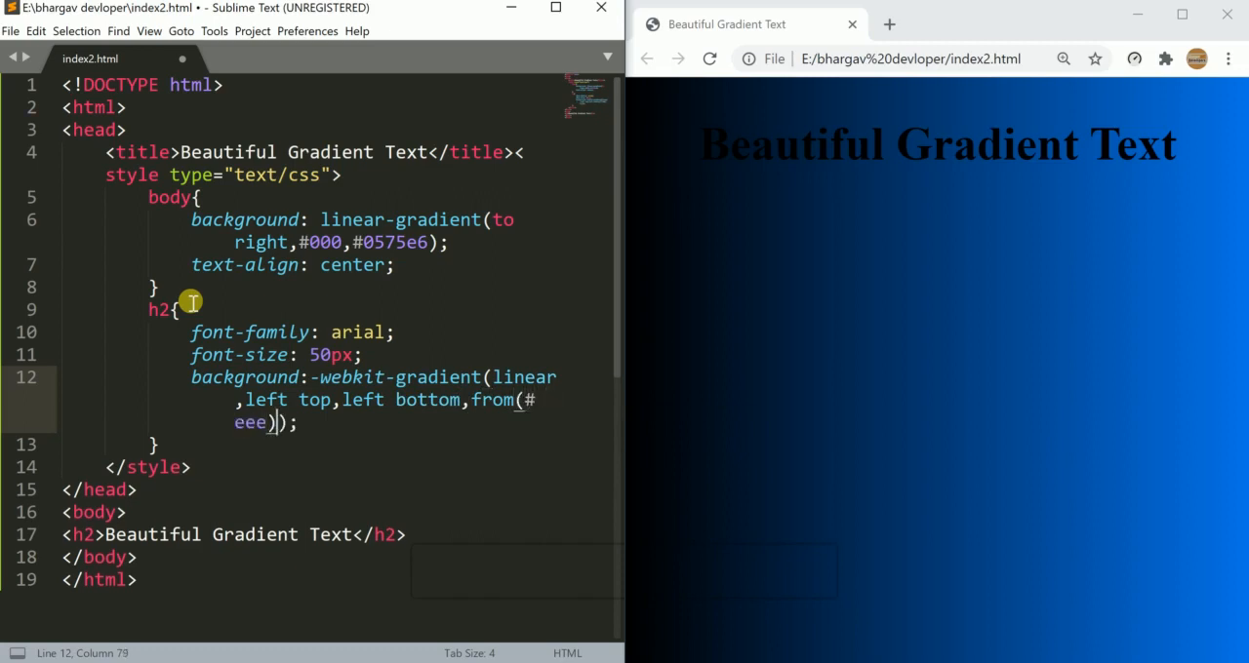
type(",to")
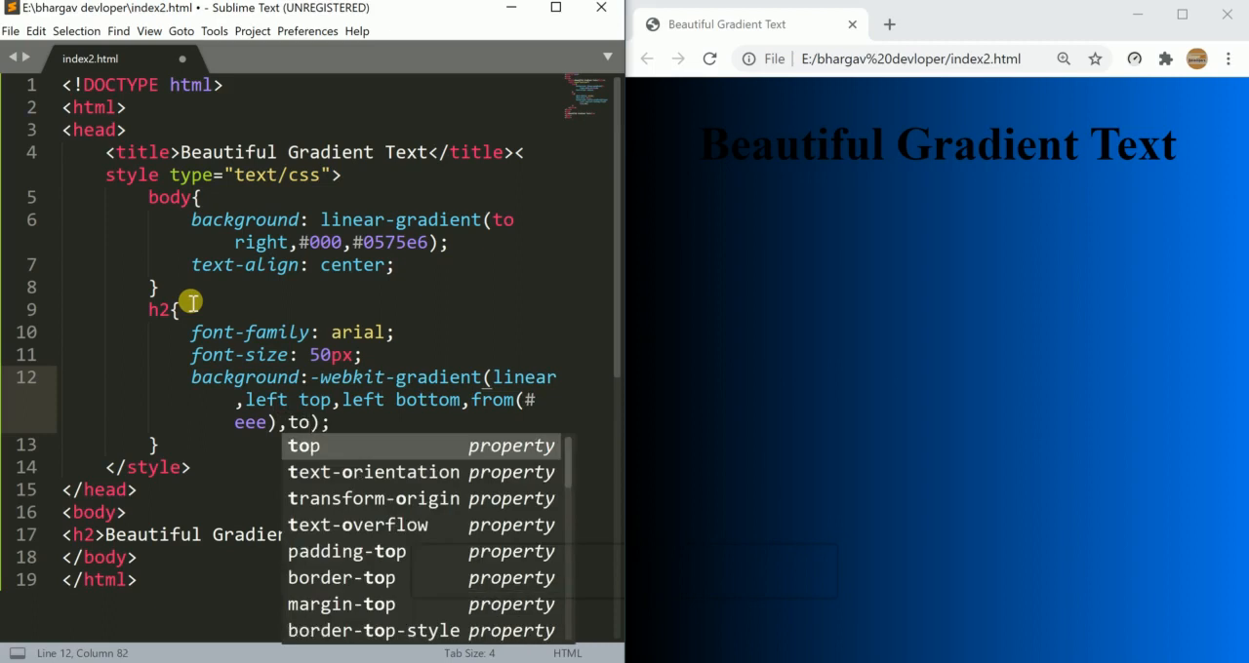
type("#33")
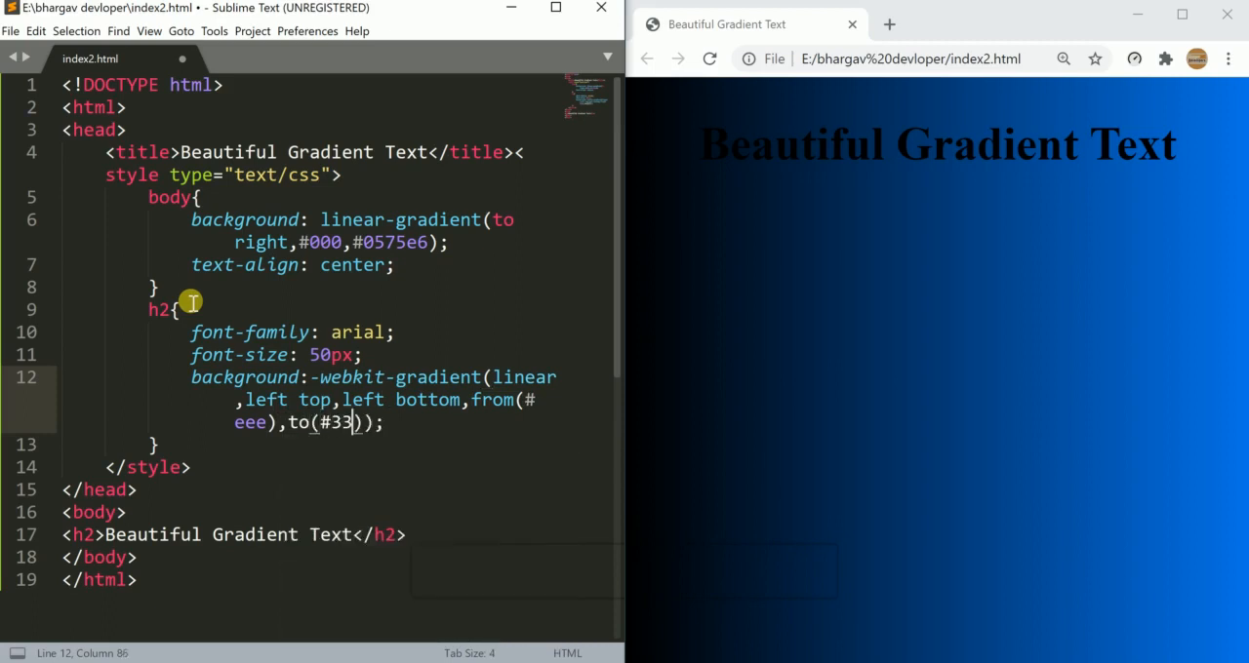
type("3")
type("-")
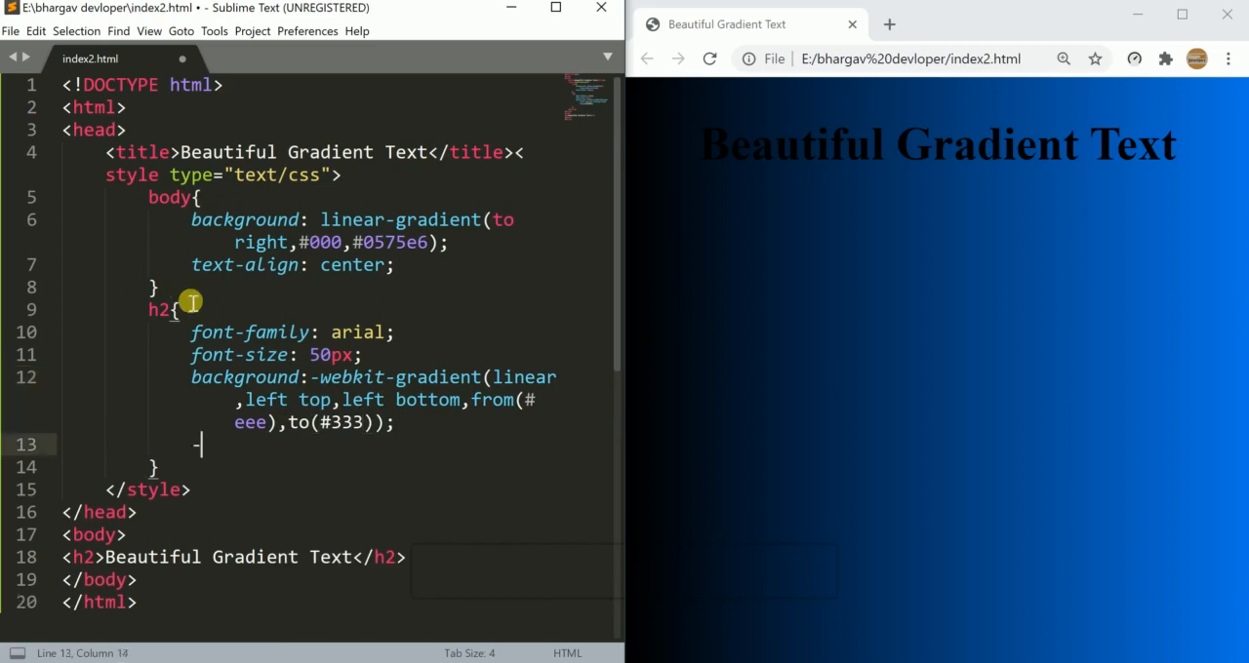
Add -webkit-background-clip: text to the h2 rule
type("web")
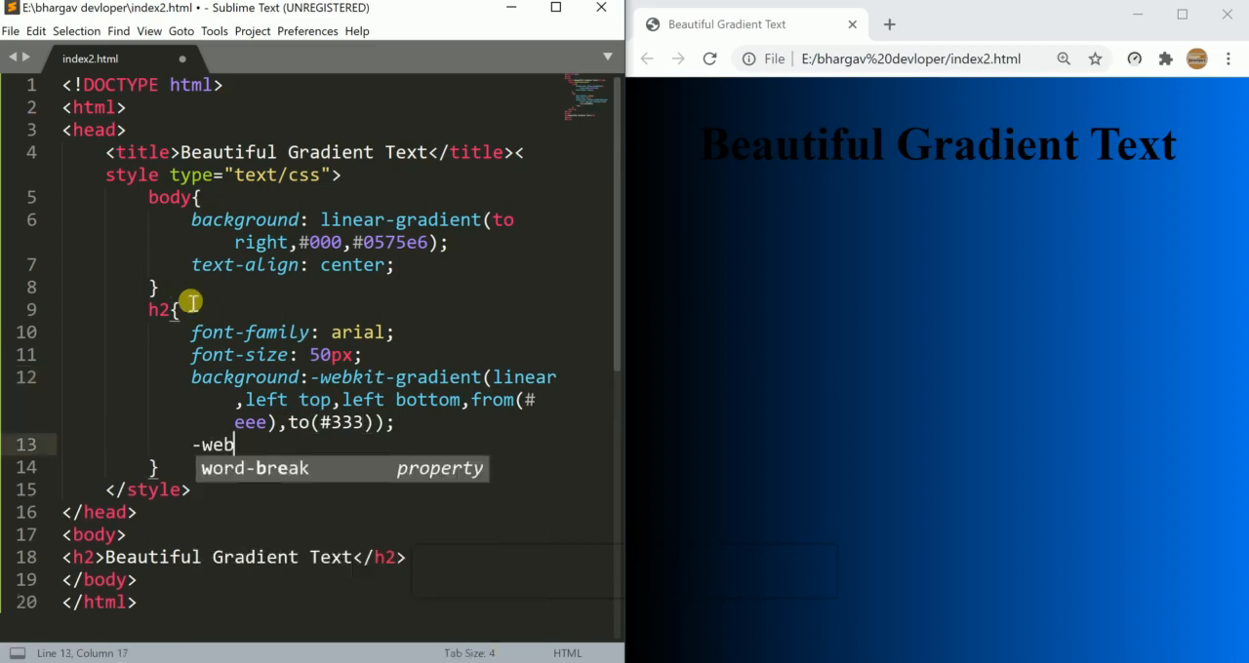
type("kit-ba")
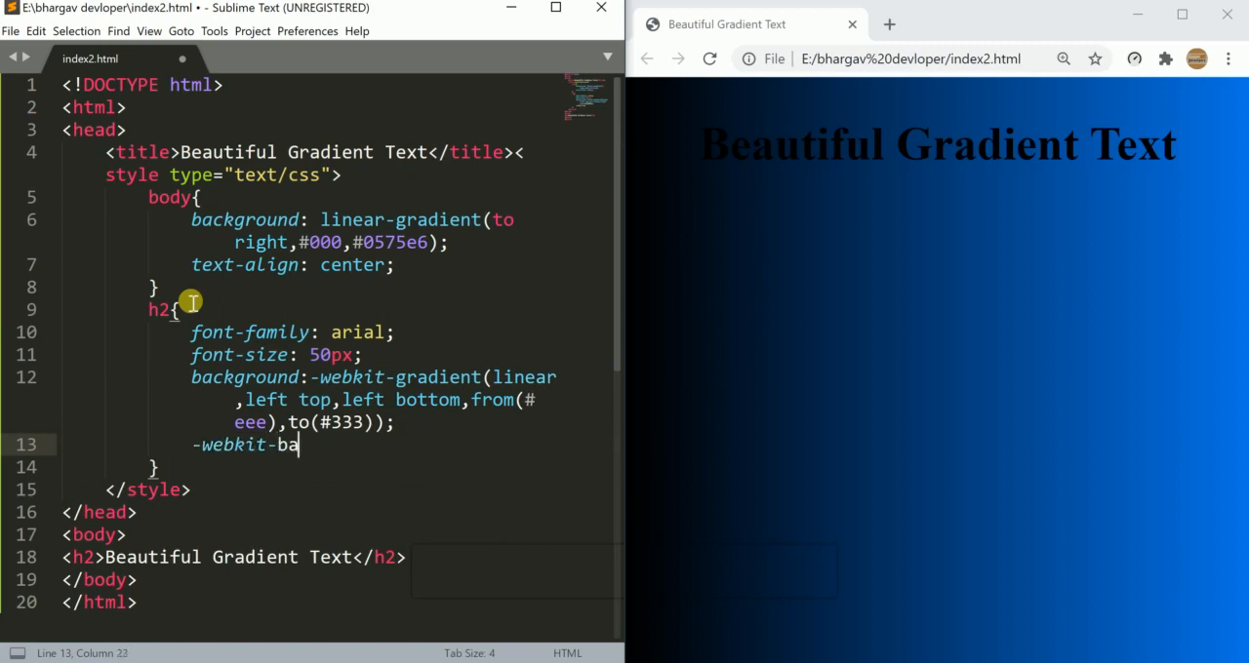
type("ckgro")
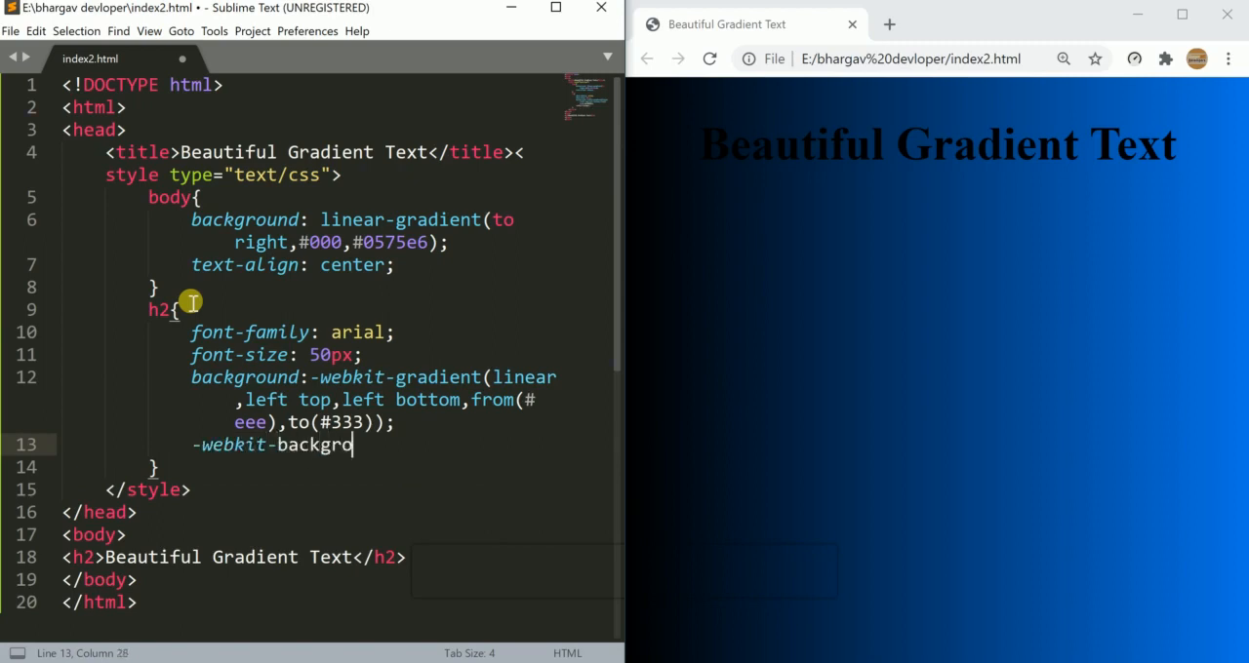
type("und")
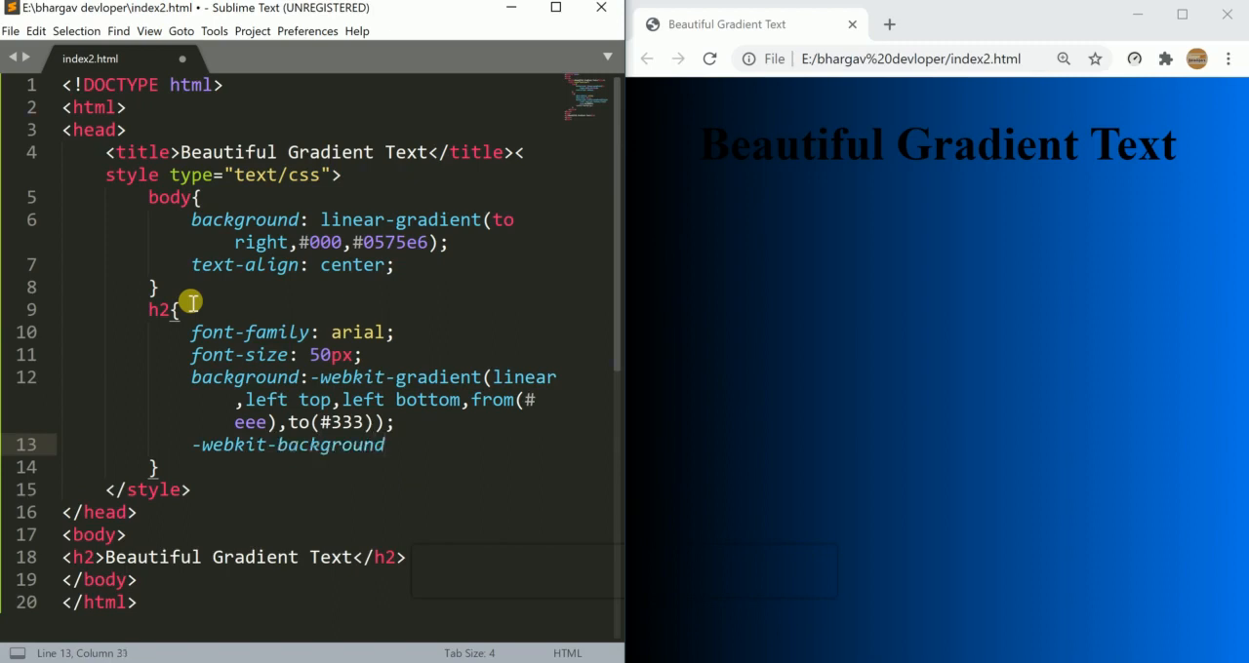
type("-clip")
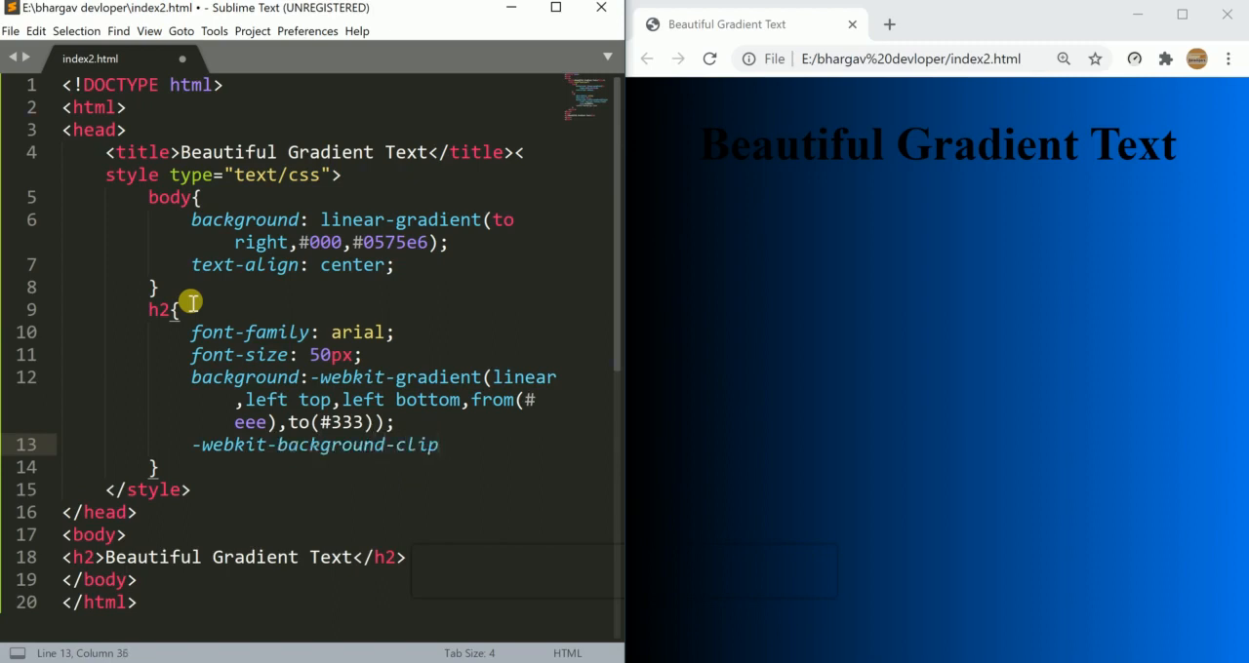
type(":text;")
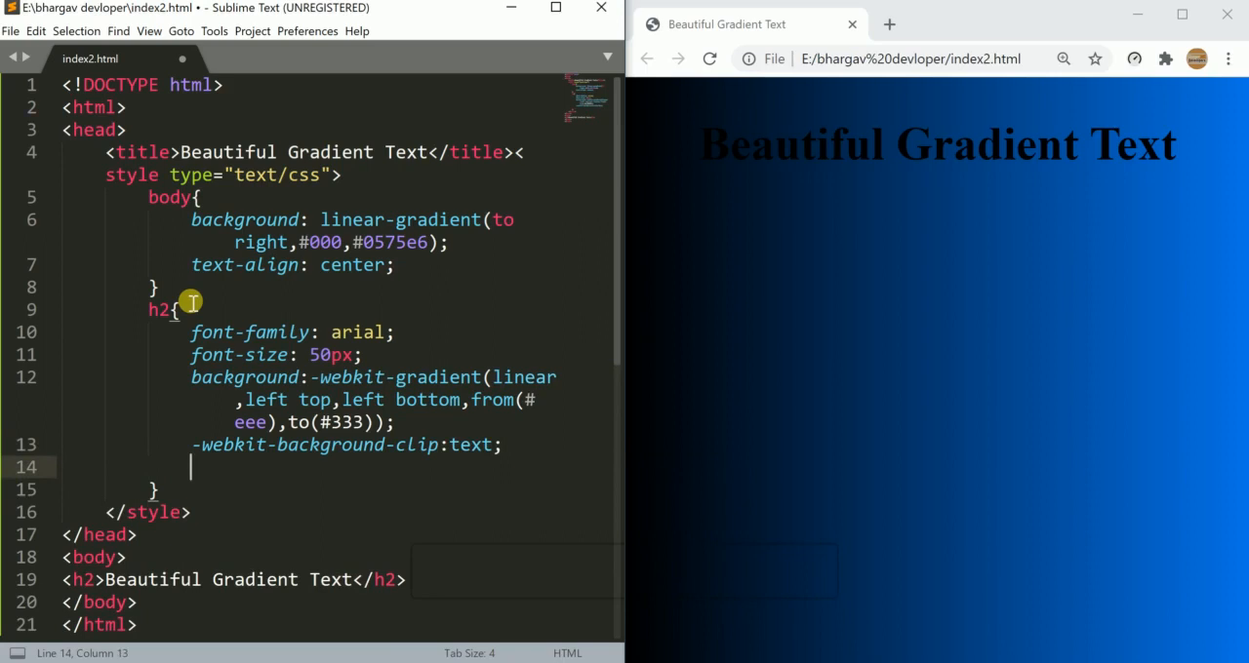
Set -webkit-text-fill-color to transparent on the h2
type("-webkit-")
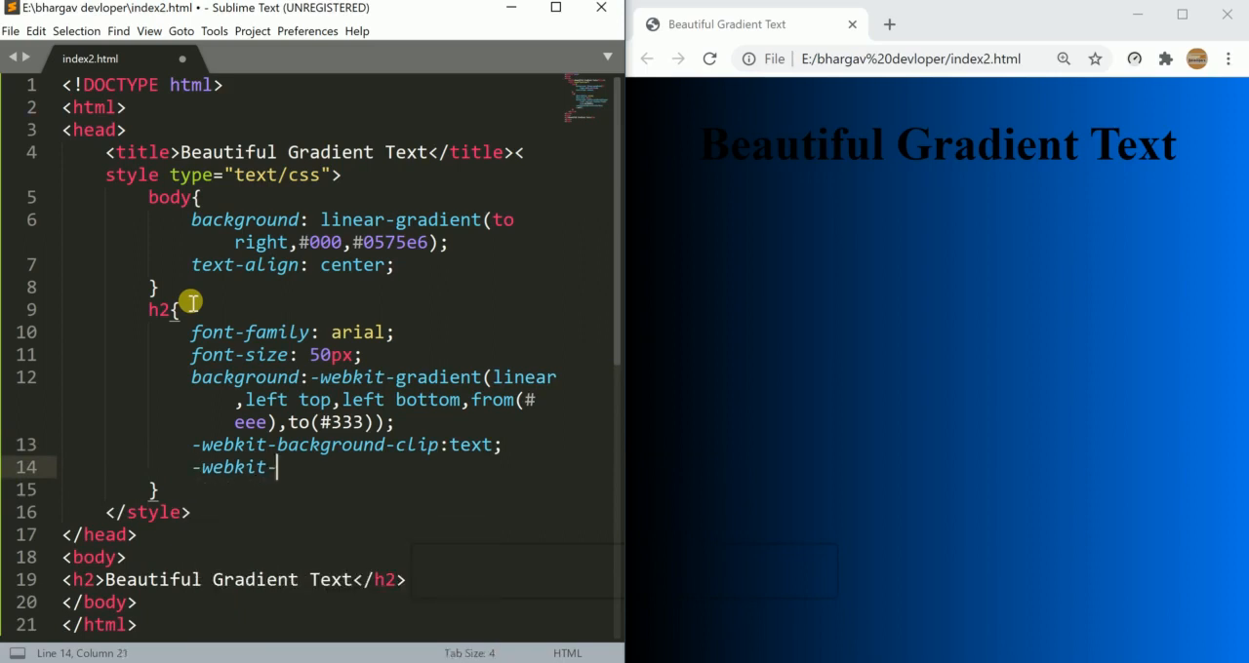
type("text")
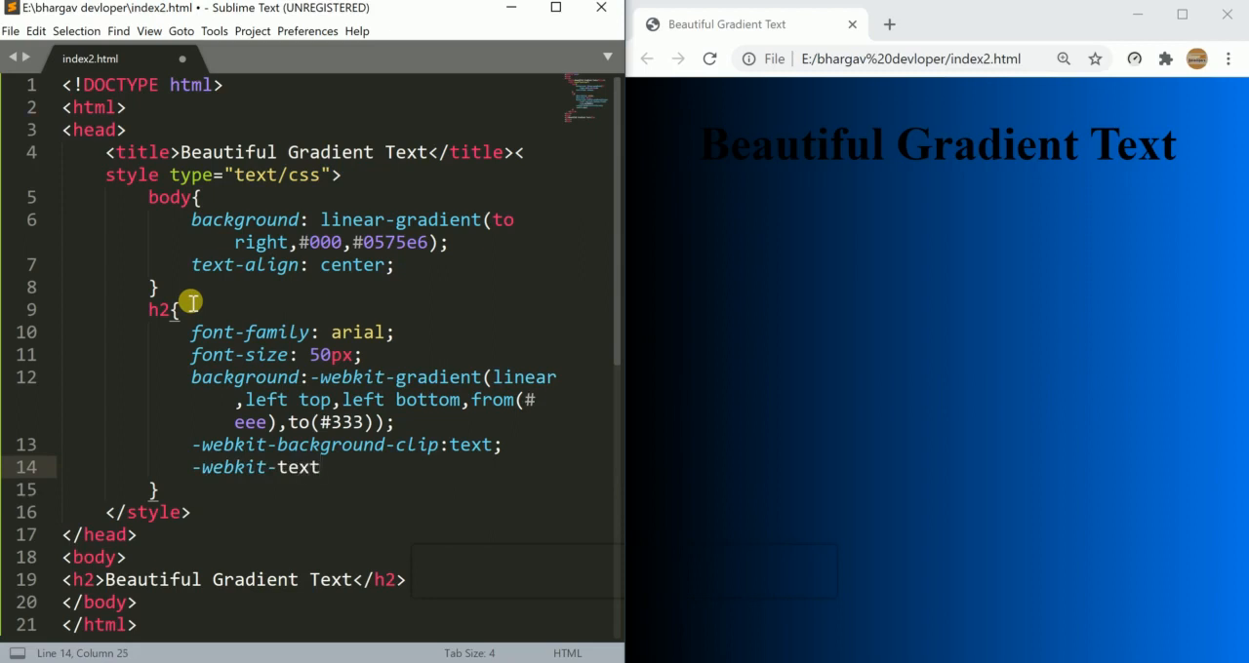
type("-fill-")
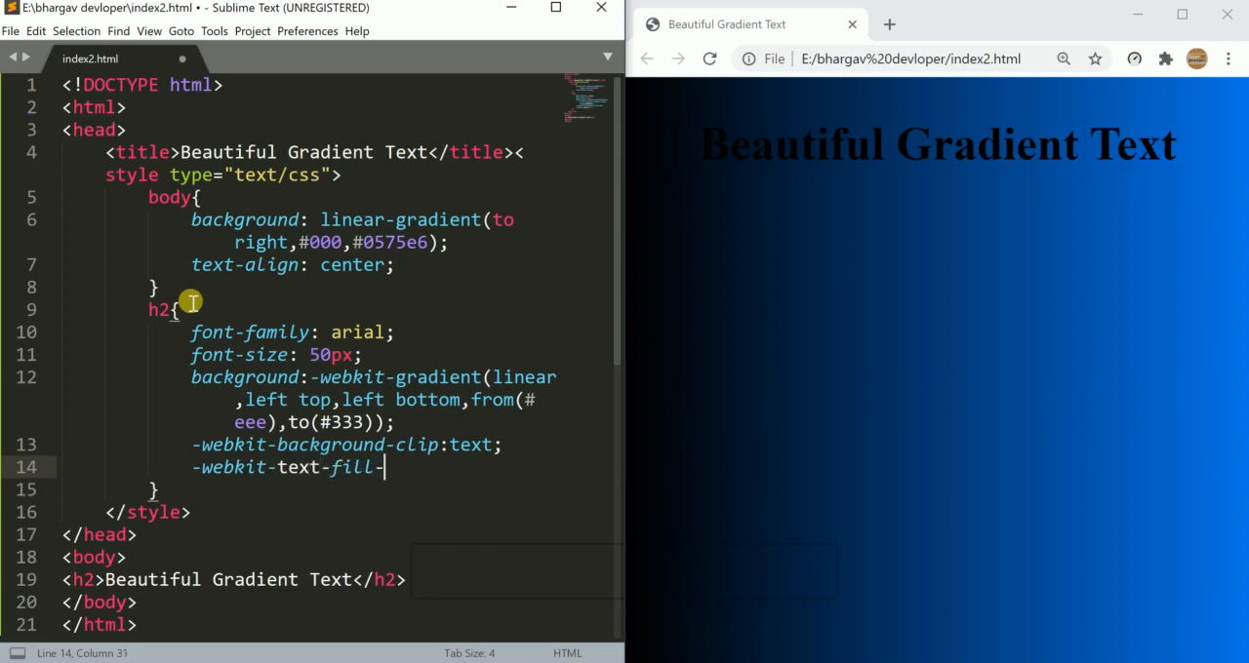
type("color")
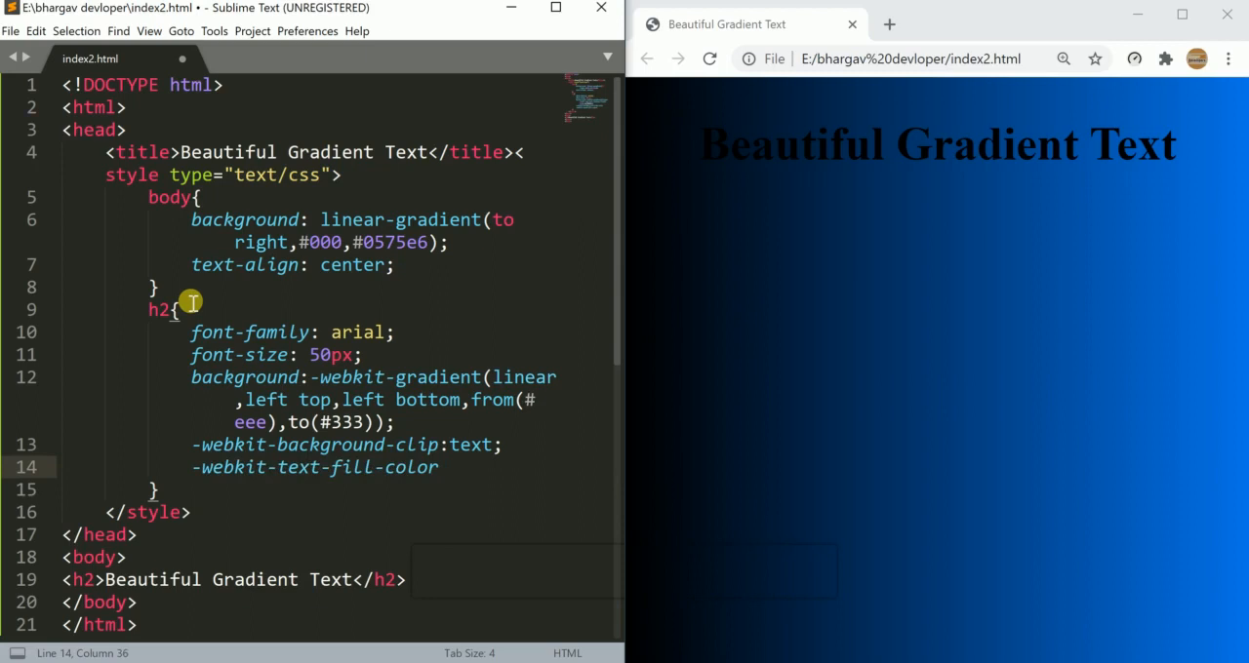
type(":;")
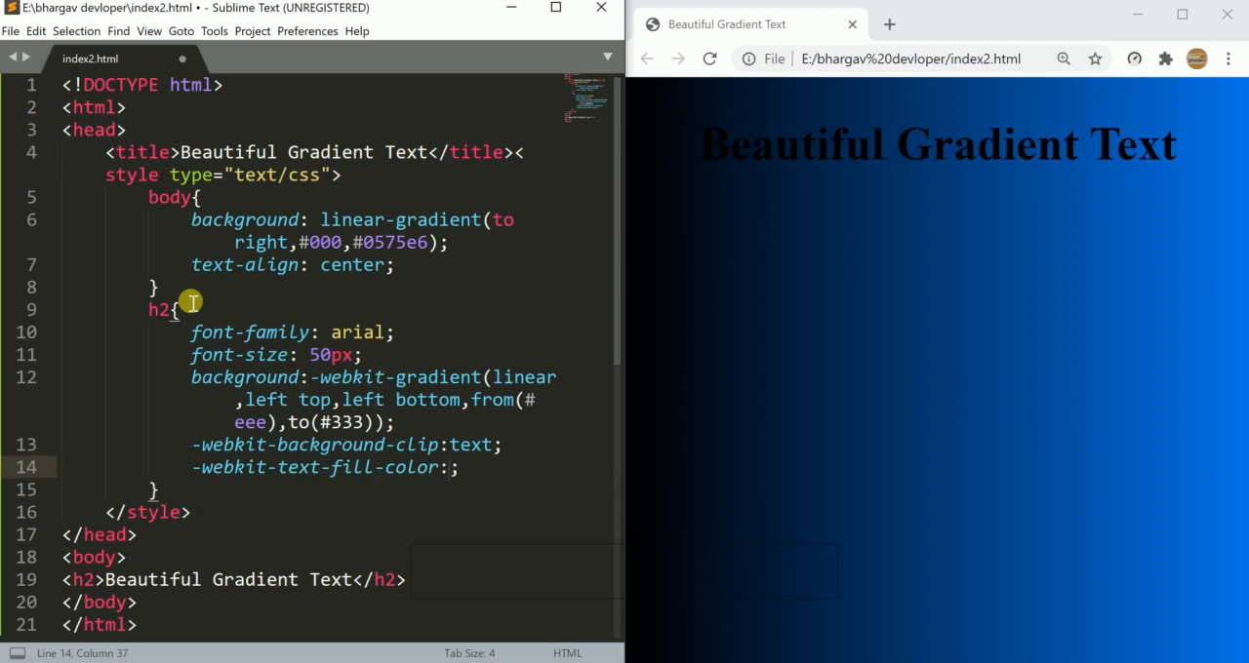
type("tra")
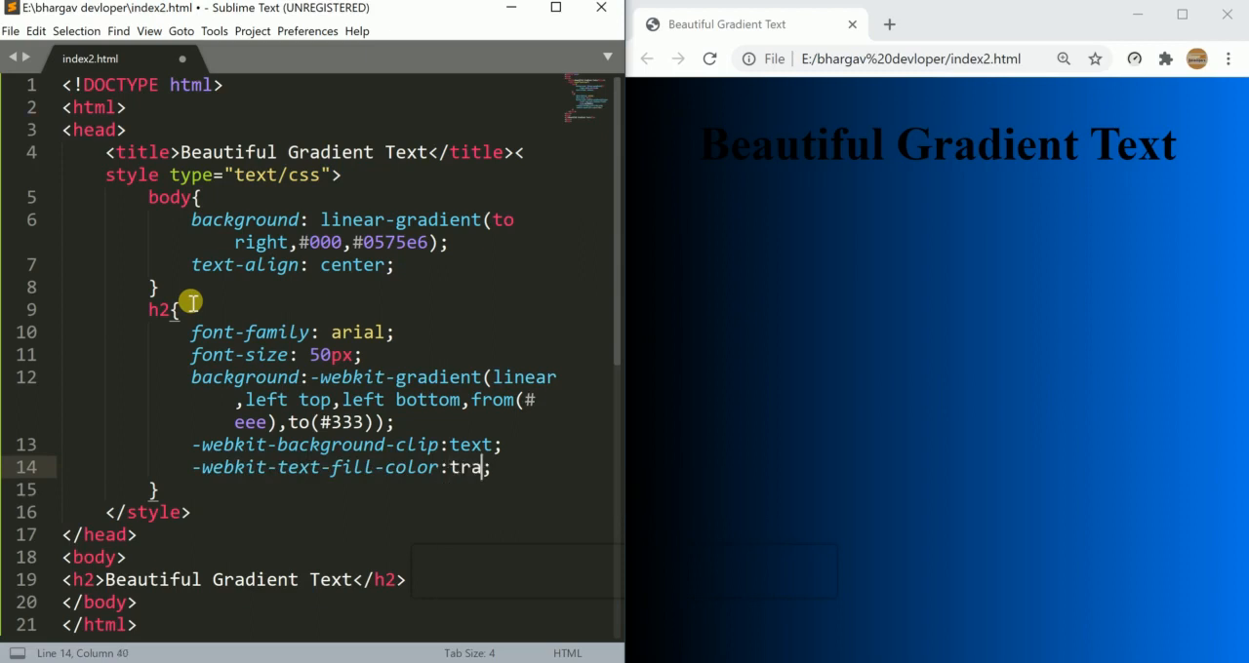
type("sparent")
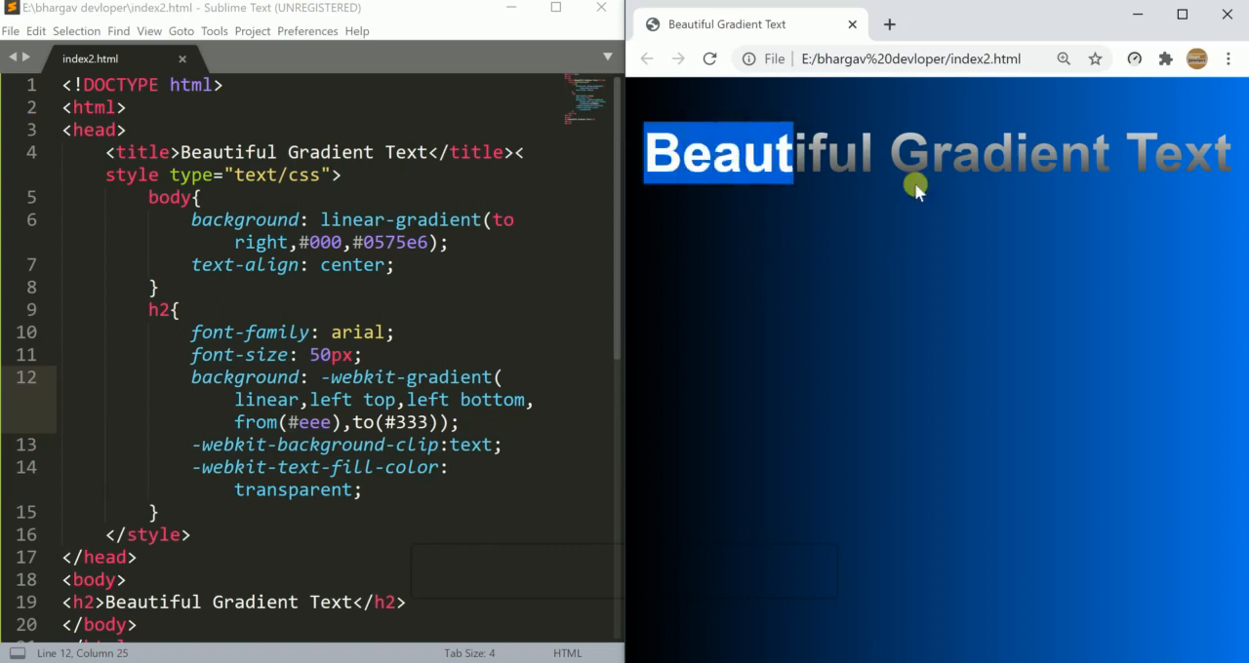
Reload the page in Chrome to see the gray gradient Arial heading
left_click(710, 59)
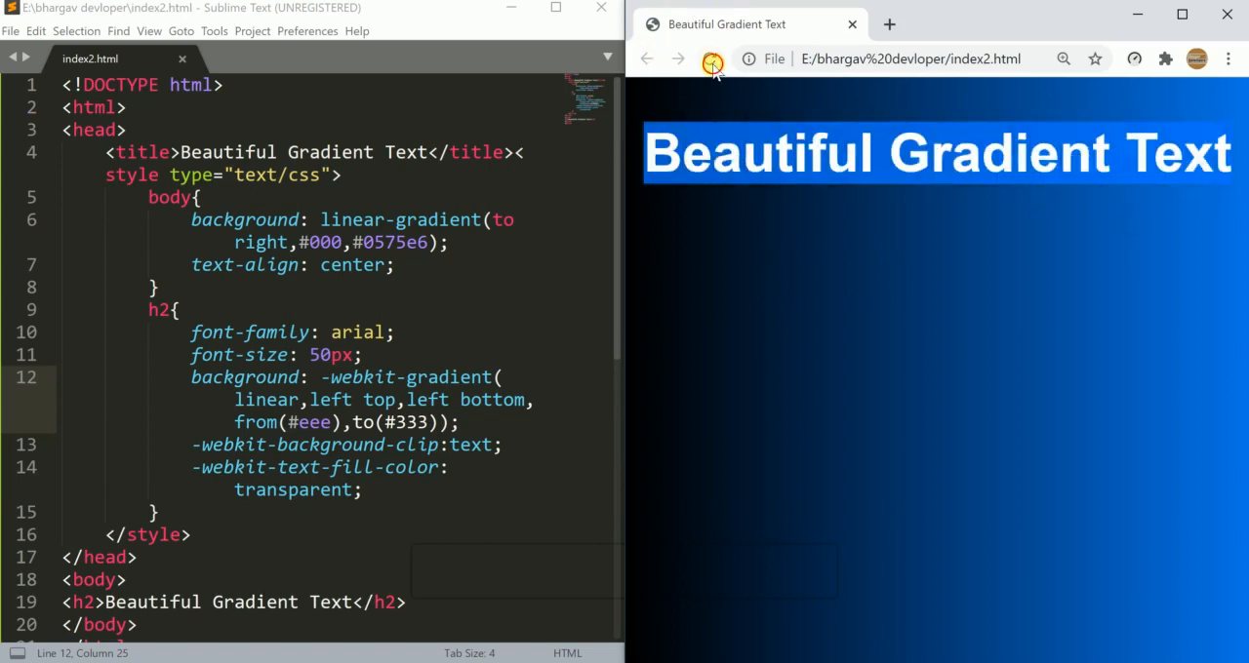